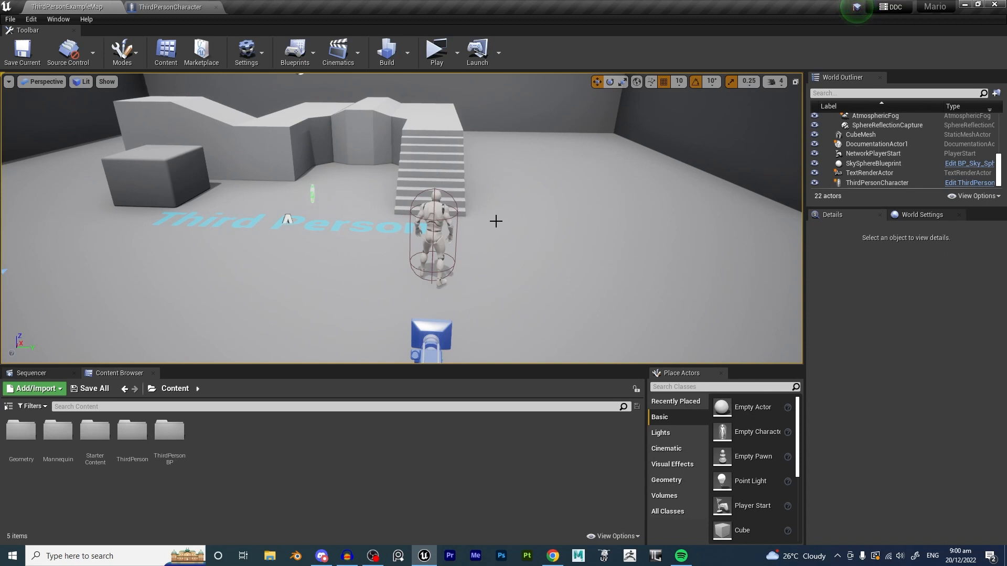
mouse_move(488, 212)
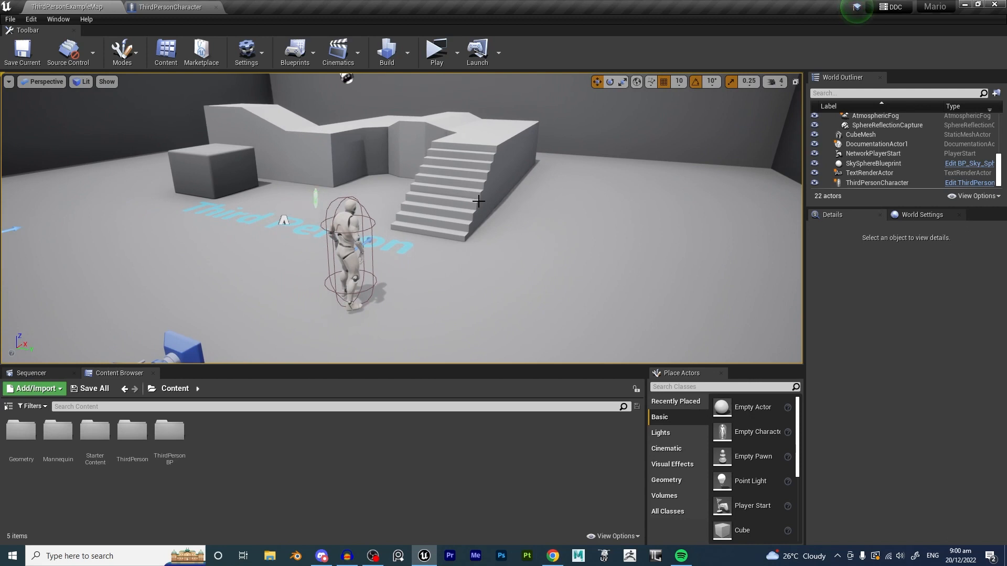
mouse_move(341, 397)
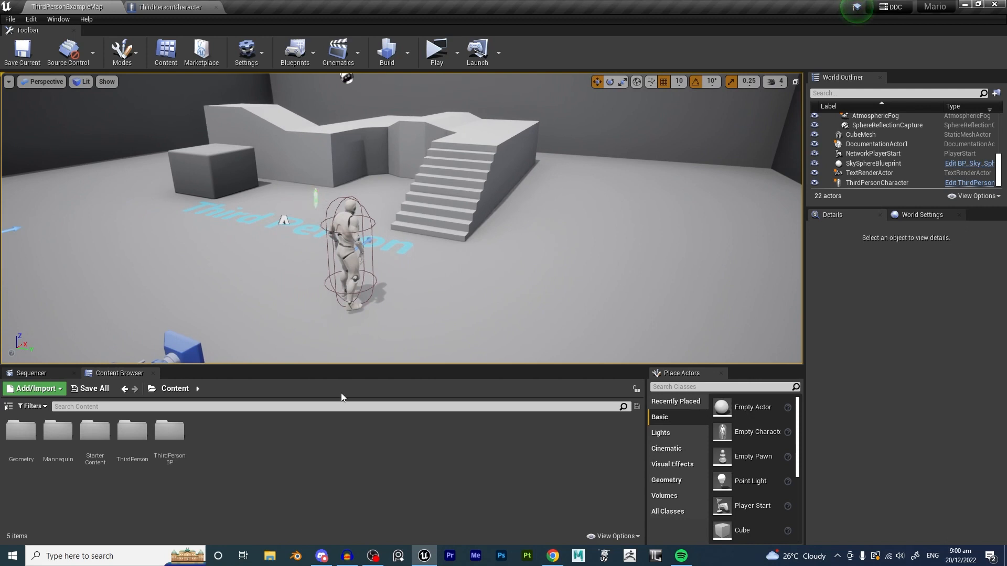
Play-test the level, then create an Actor-based Blueprint class named BP_Mushroom.
click(436, 53)
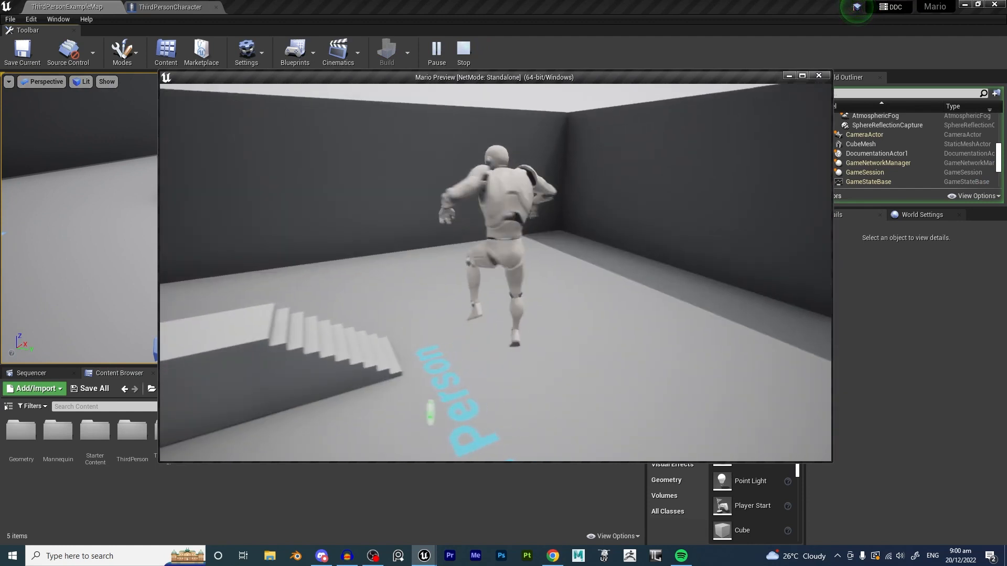
click(463, 53)
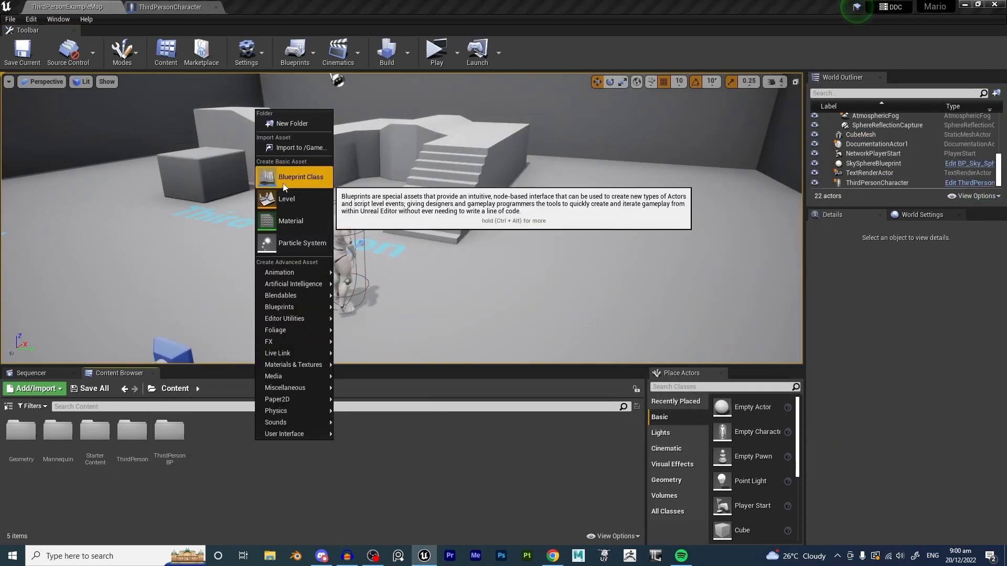
click(300, 177)
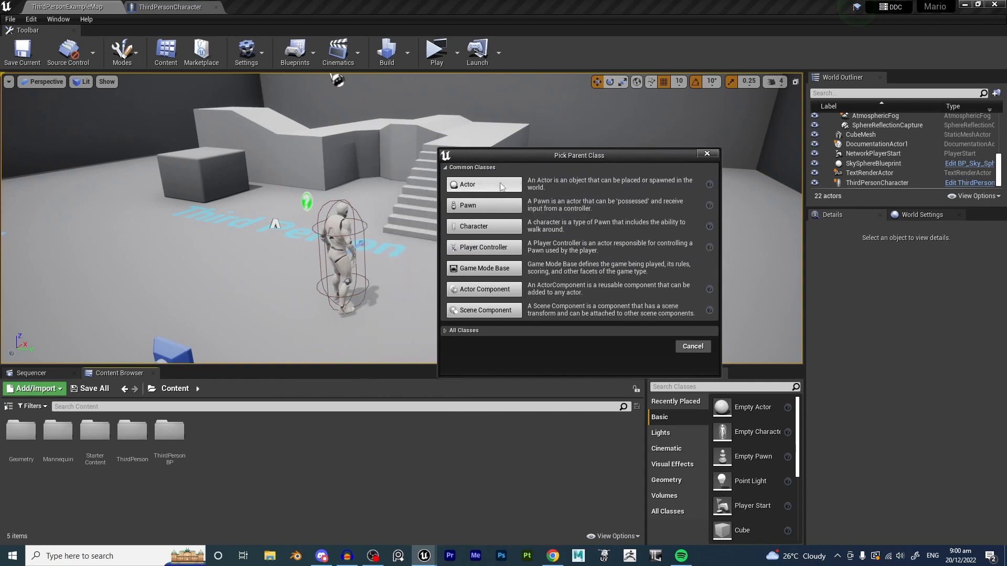
click(692, 346)
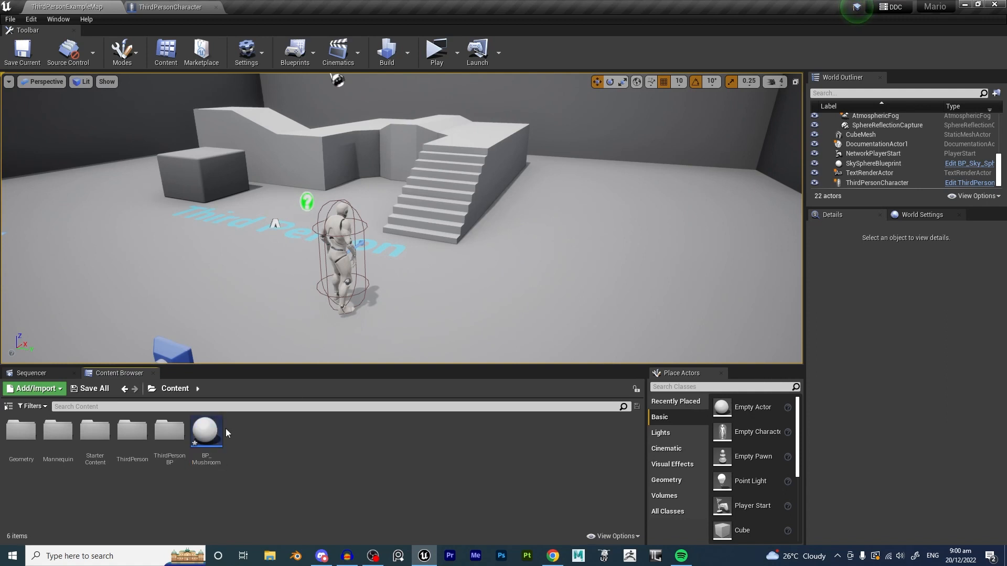
mouse_move(205, 431)
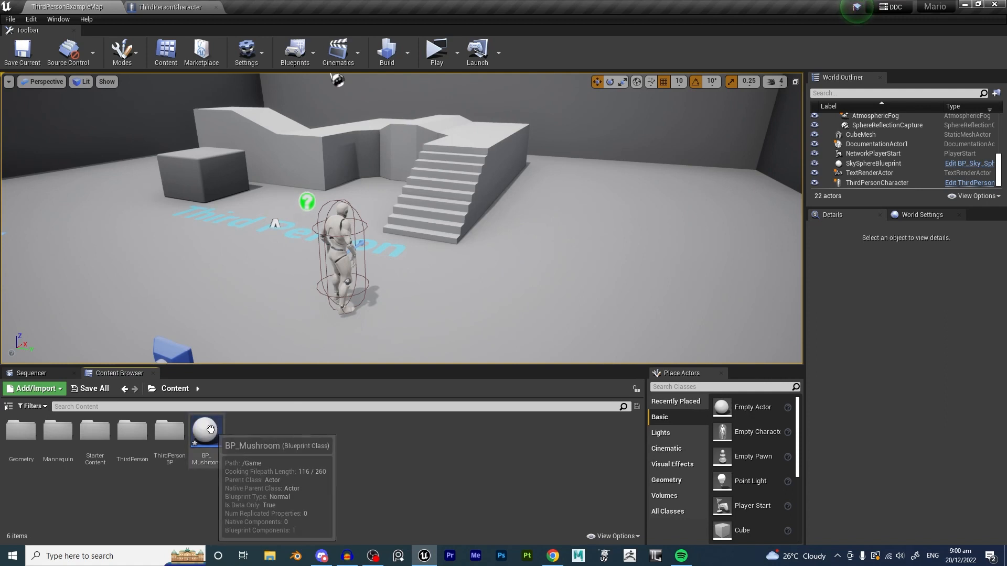
Add a Static Mesh component named Mushroom to BP_Mushroom, using 1M_Cube at scale 0.5.
double_click(206, 430)
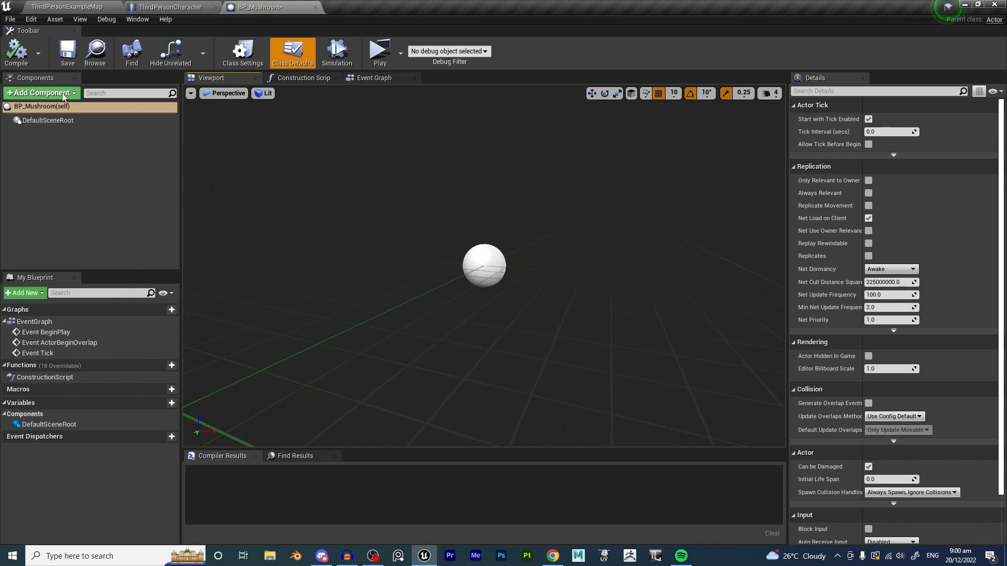
text(static)
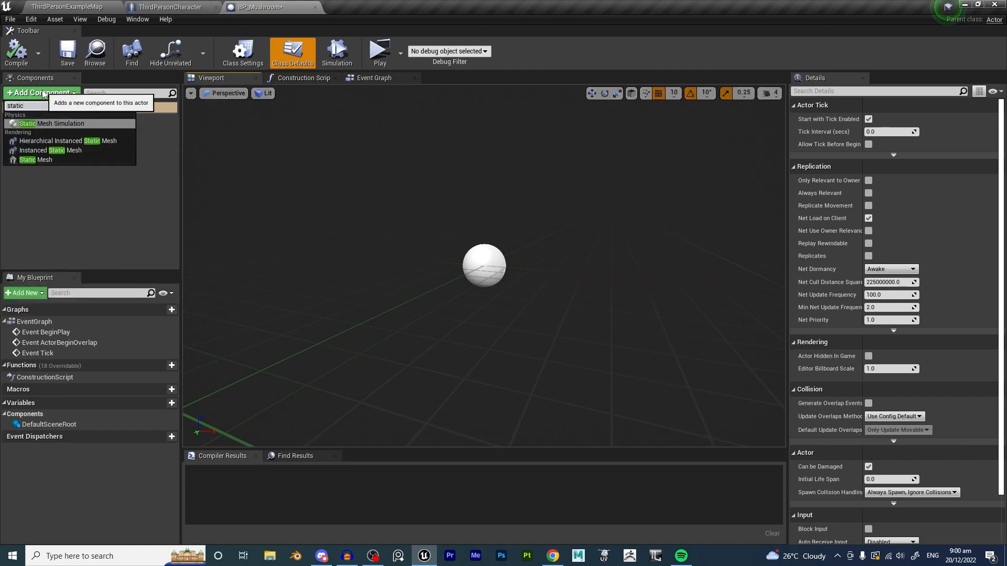
click(35, 159)
text(Mushroom)
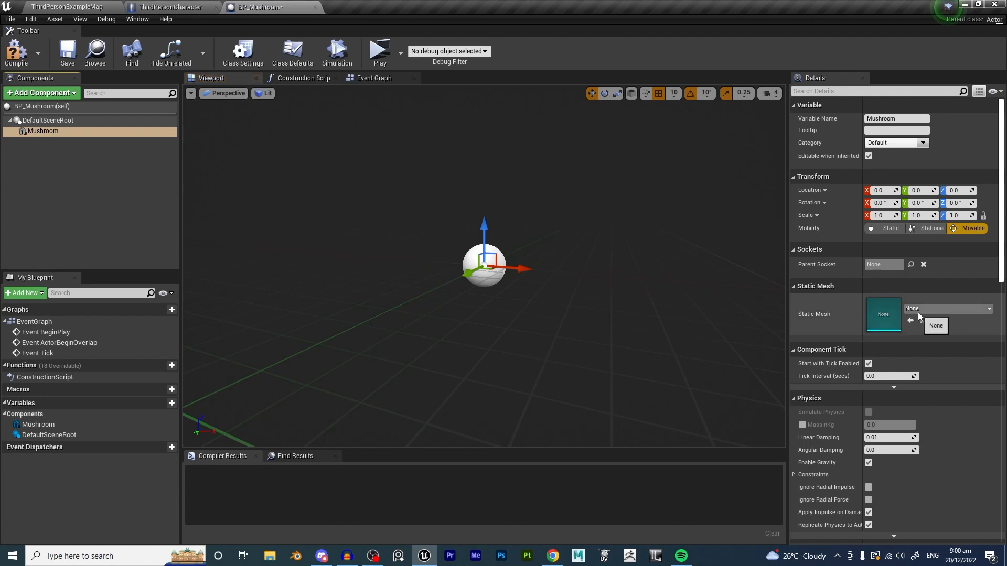
click(988, 309)
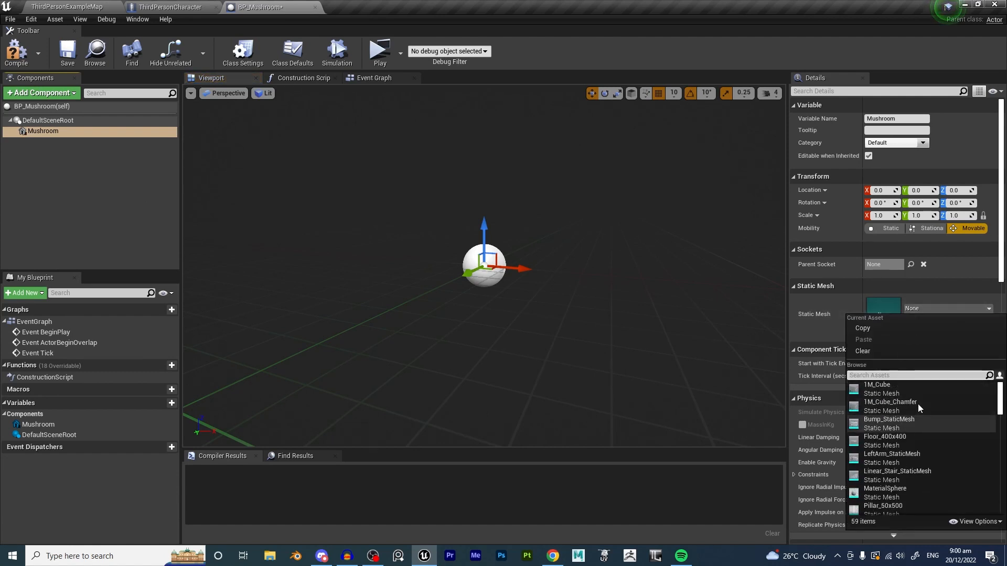
click(877, 384)
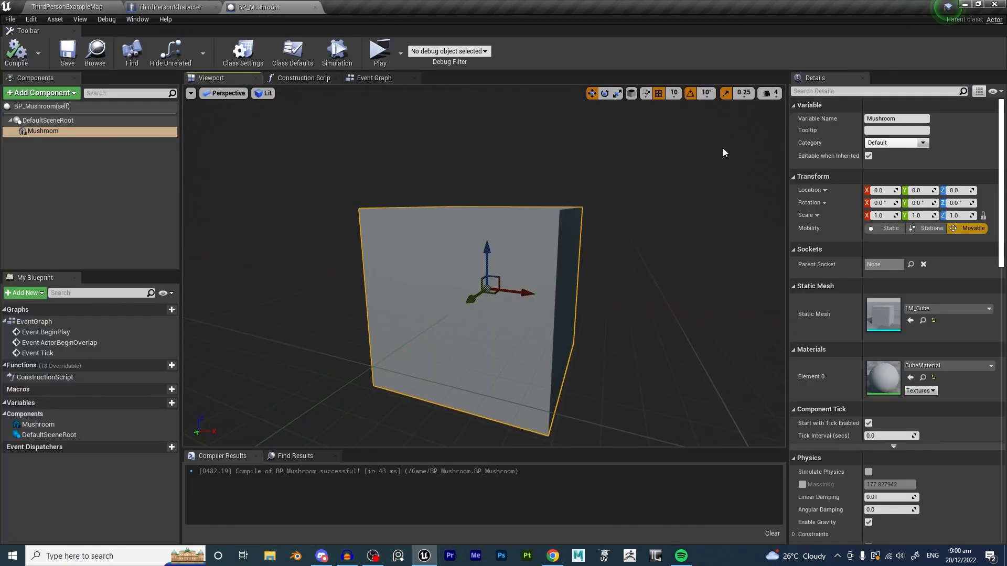
text(0.5)
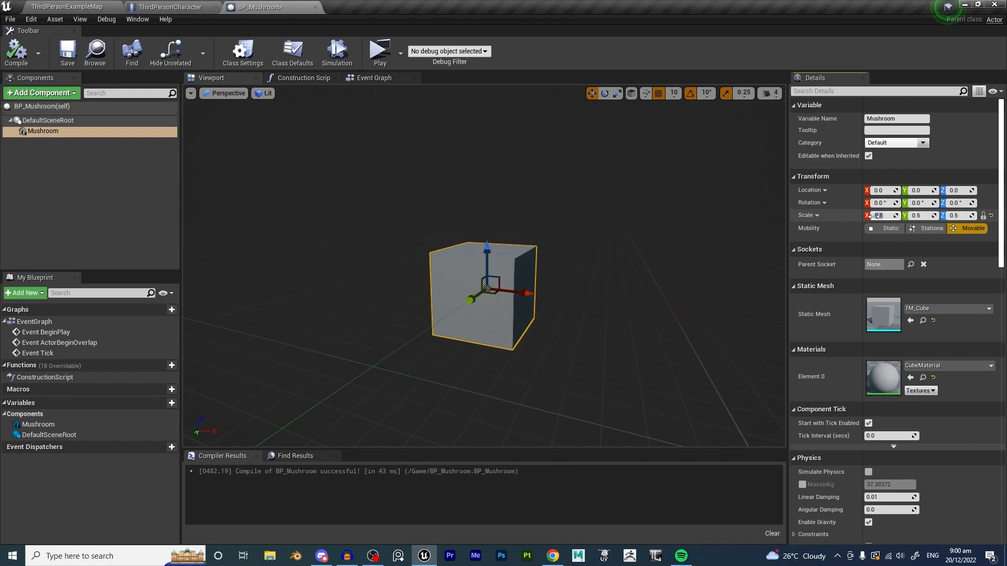
Add a Box collision parented under the Mushroom mesh and scale it to 1.6.
click(38, 93)
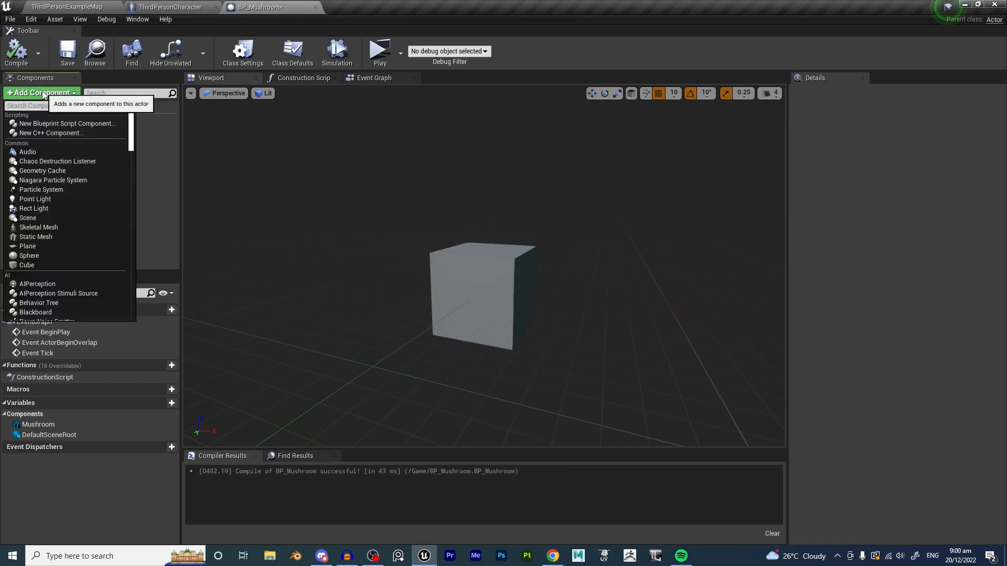
click(26, 264)
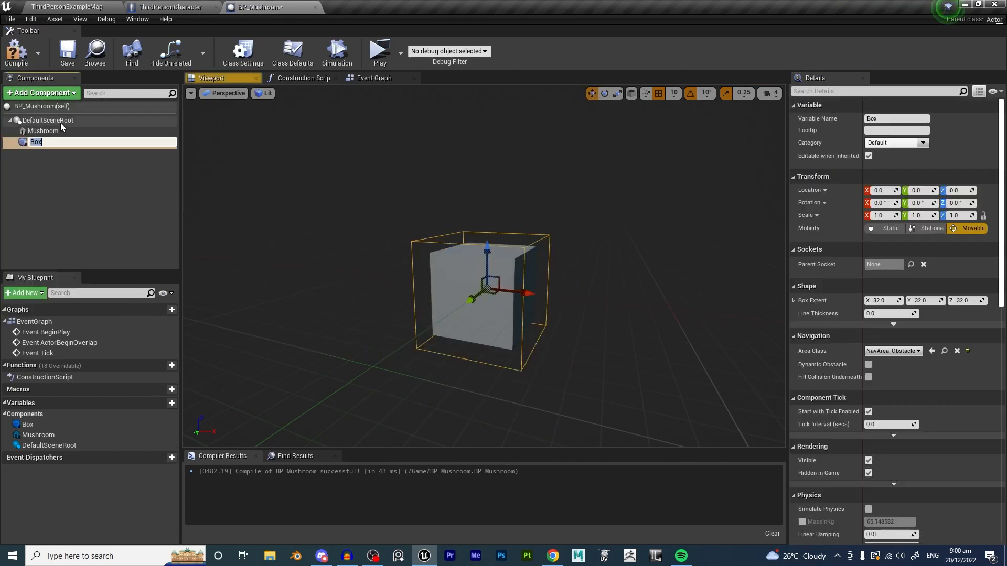
click(63, 169)
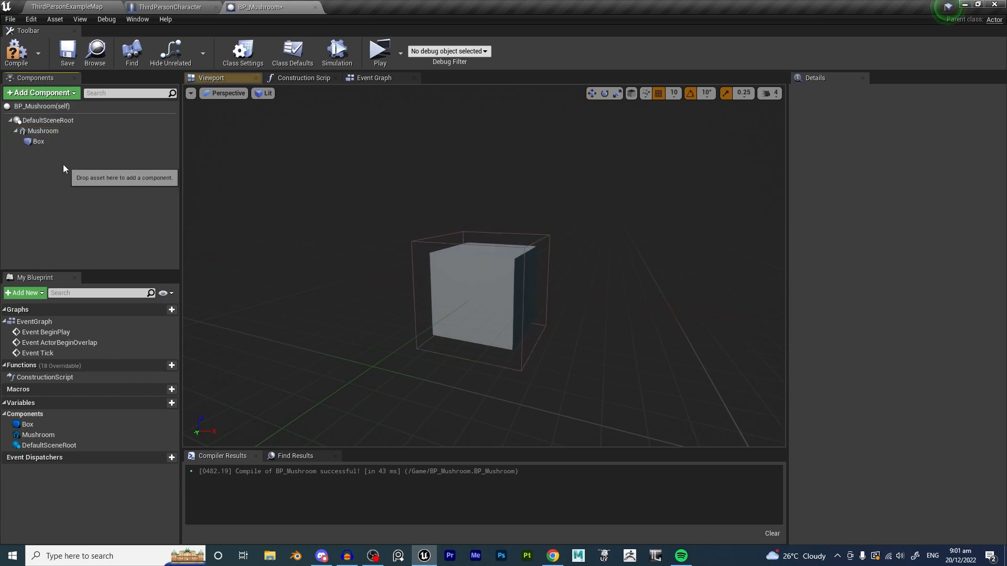
click(37, 141)
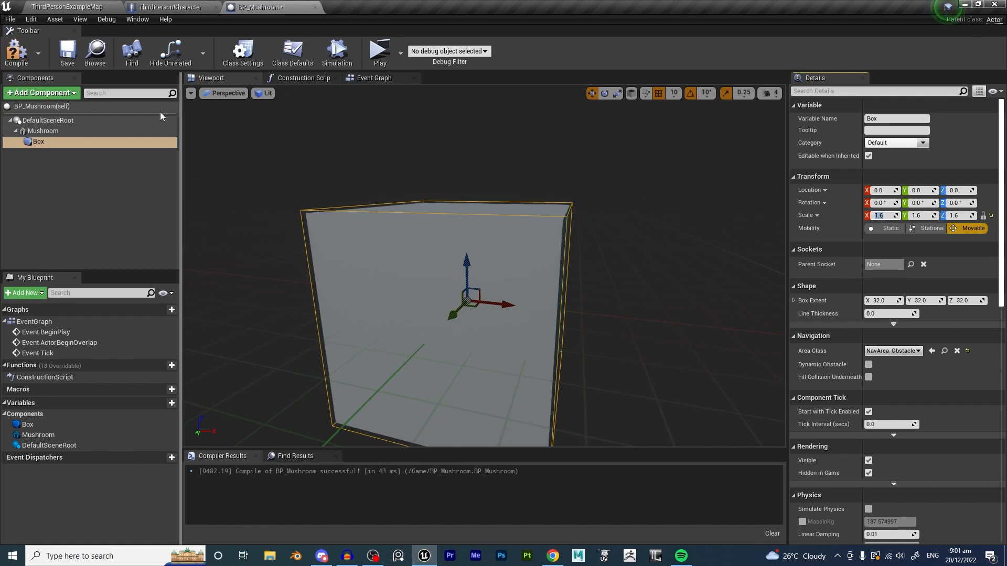
click(90, 212)
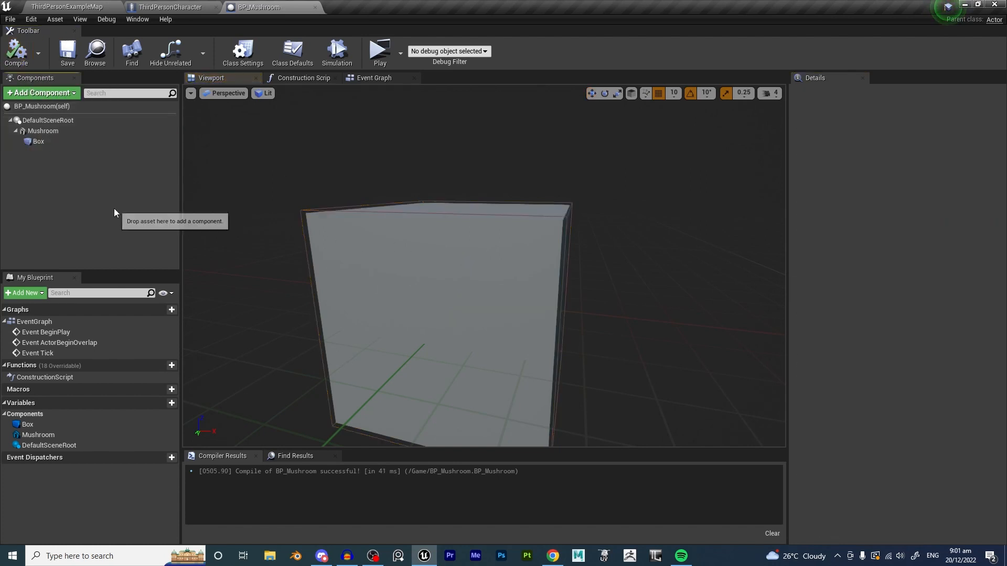
Add the Box's On Component Begin Overlap event and cast Other Actor to ThirdPersonCharacter.
click(374, 77)
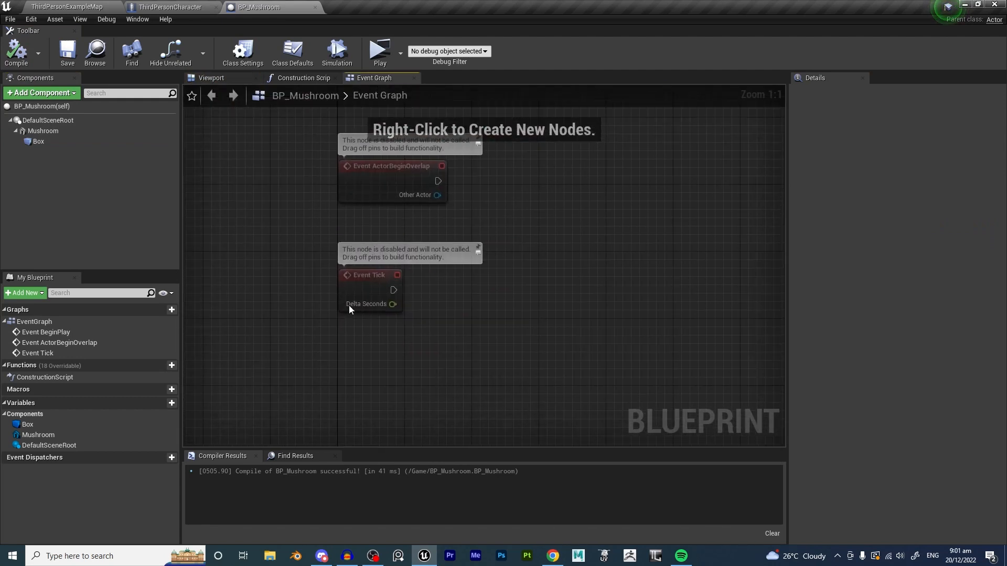
click(38, 141)
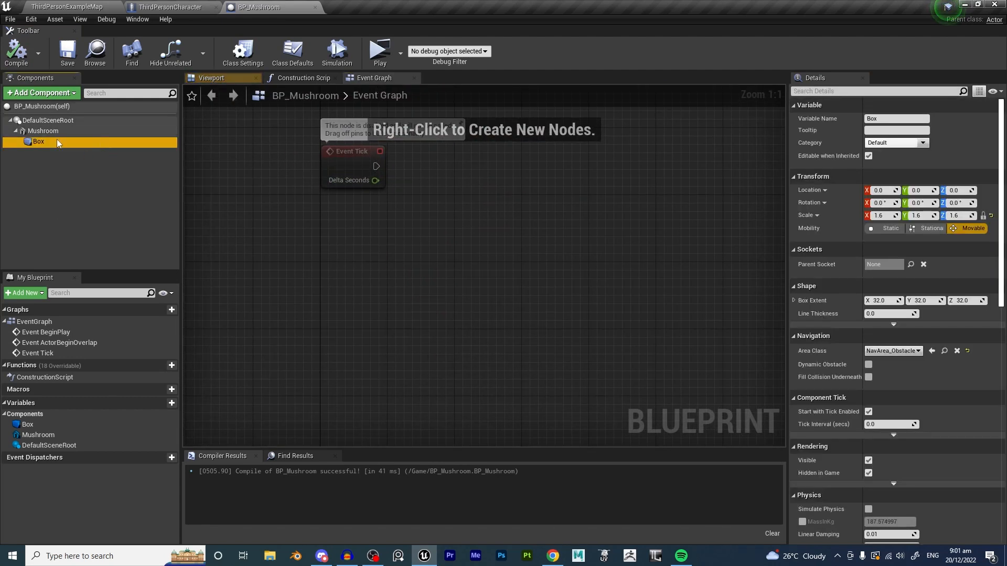
scroll(down, 3)
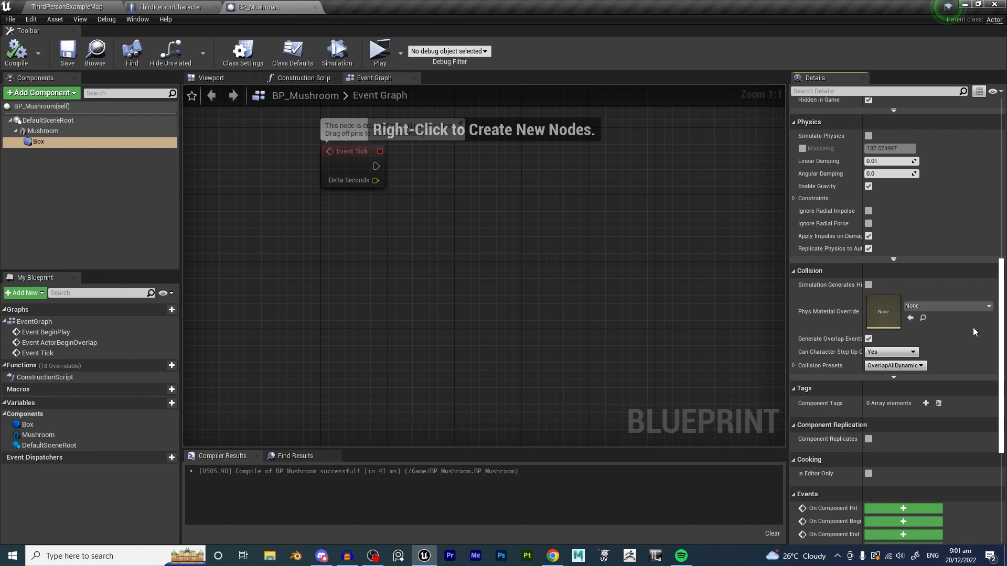
scroll(down, 3)
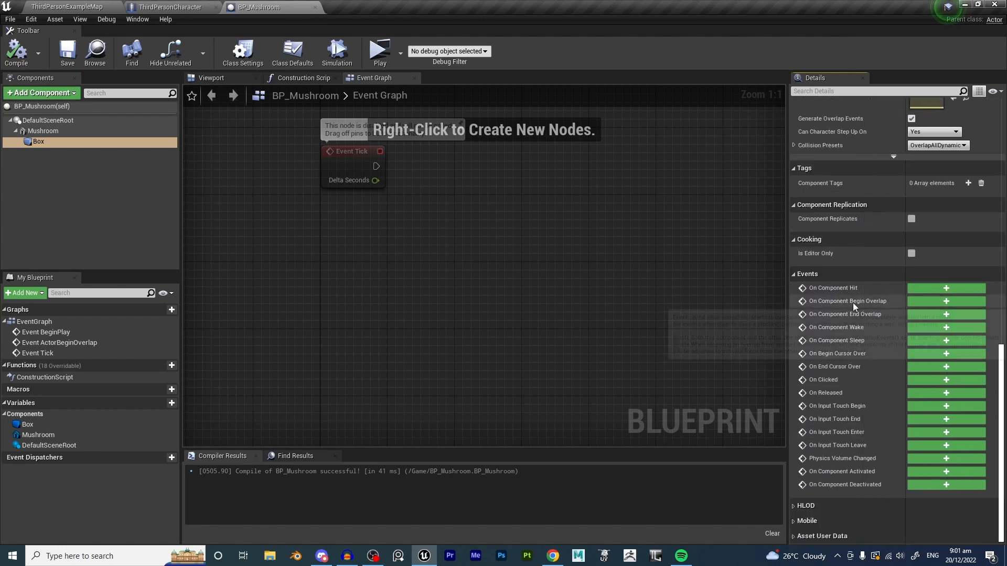
click(944, 300)
text(f)
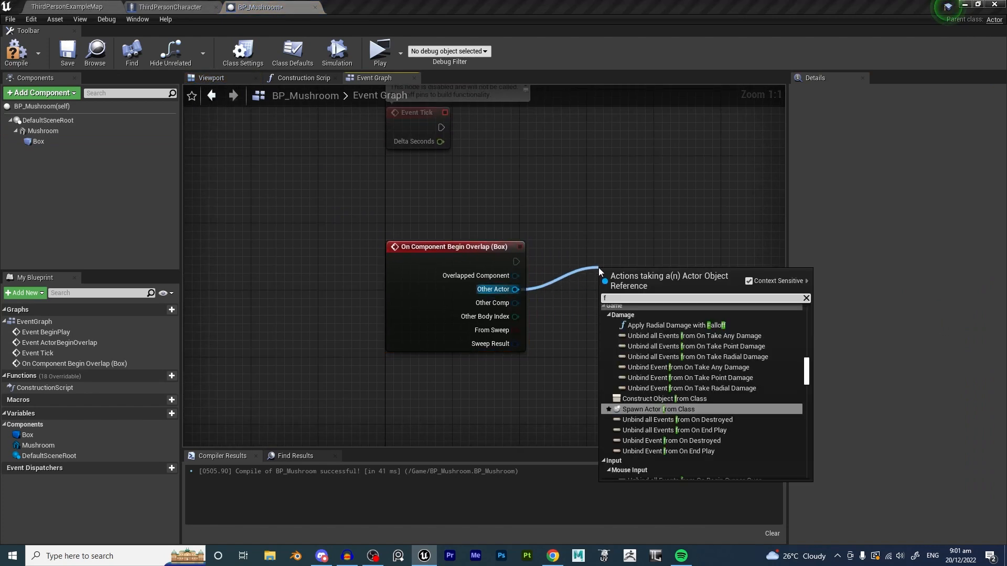
text(thirdper)
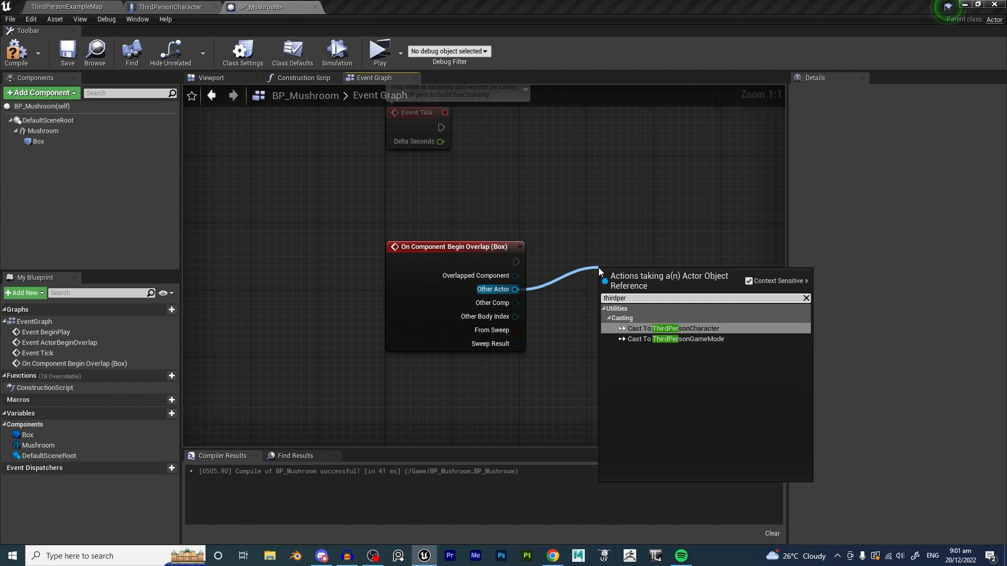
click(670, 328)
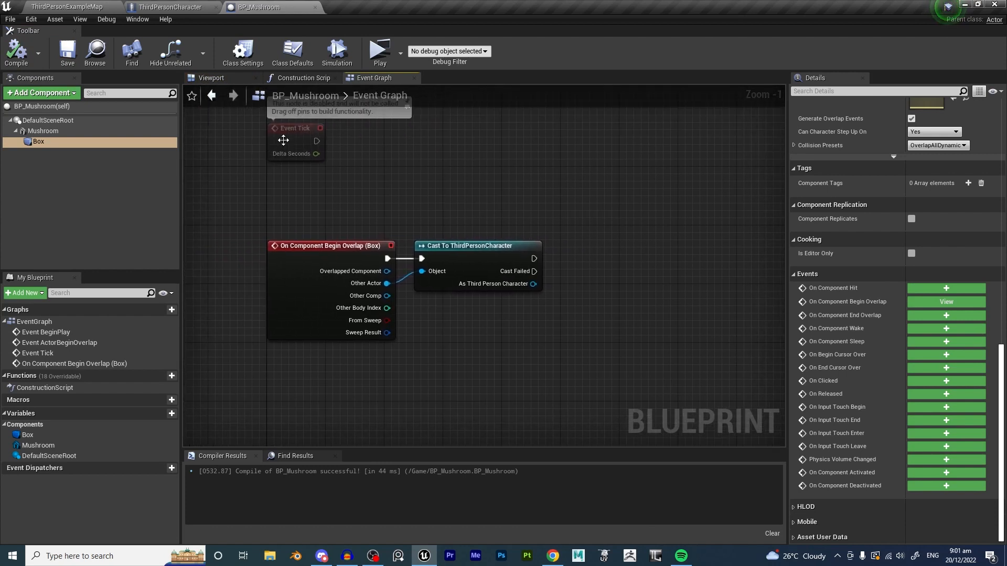
Add a custom event named Grow to ThirdPersonCharacter's event graph and compile.
click(172, 7)
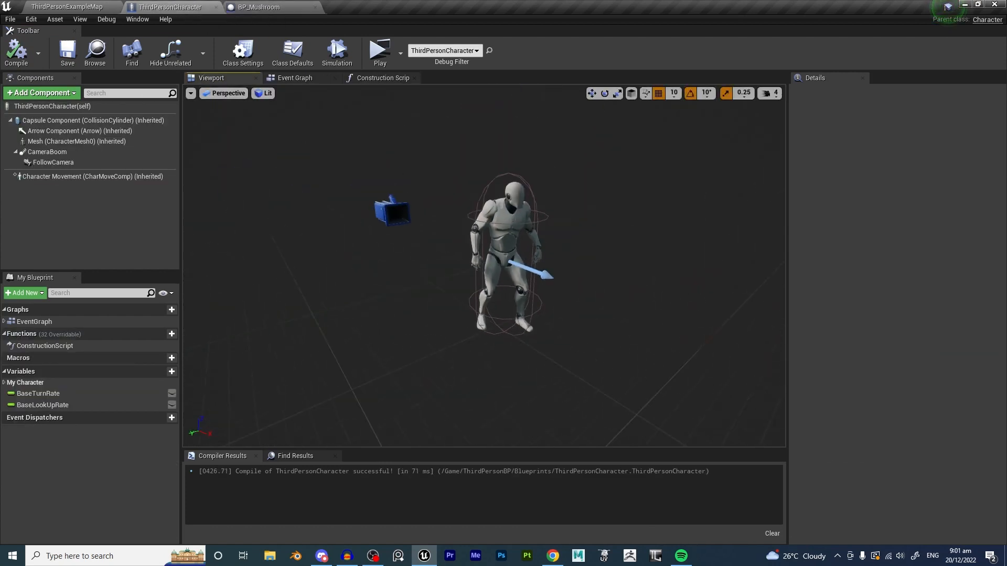
click(373, 78)
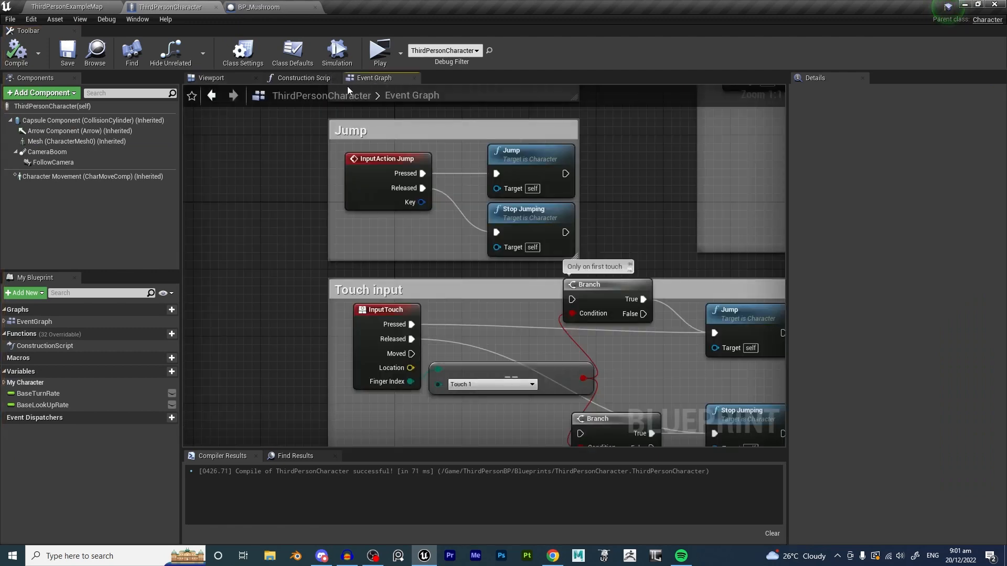
scroll(down, 3)
text(customevent)
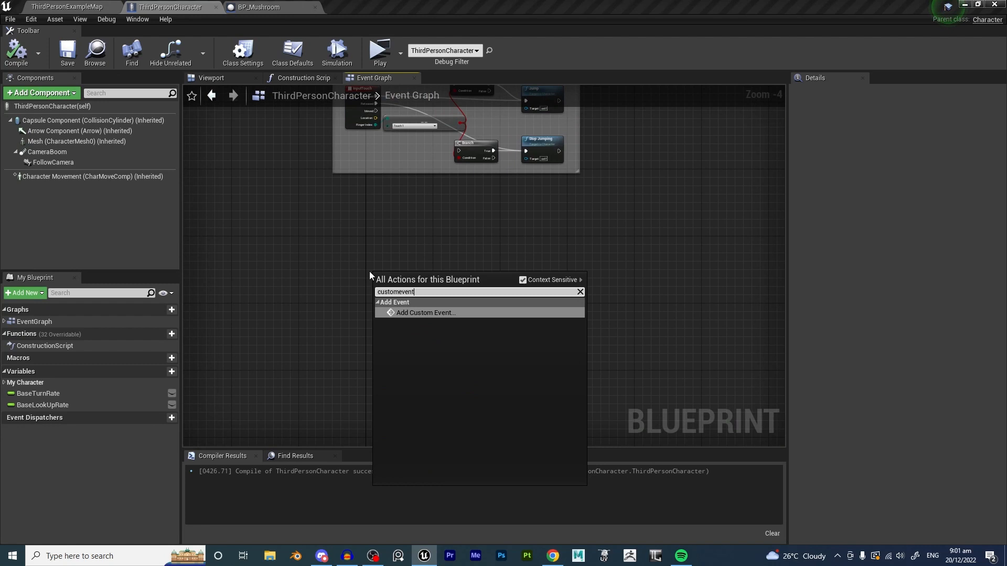
click(425, 313)
text(Grow)
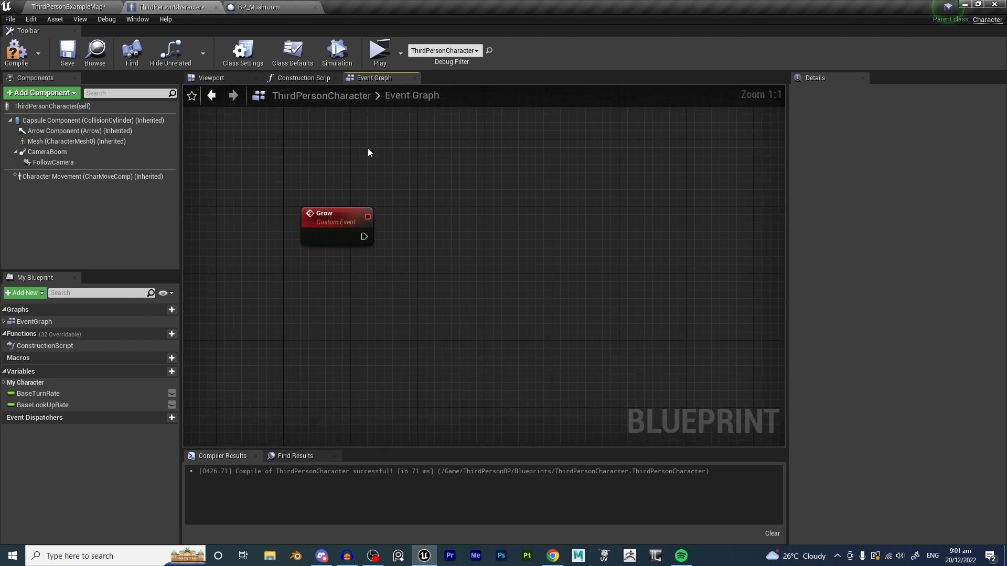
click(16, 52)
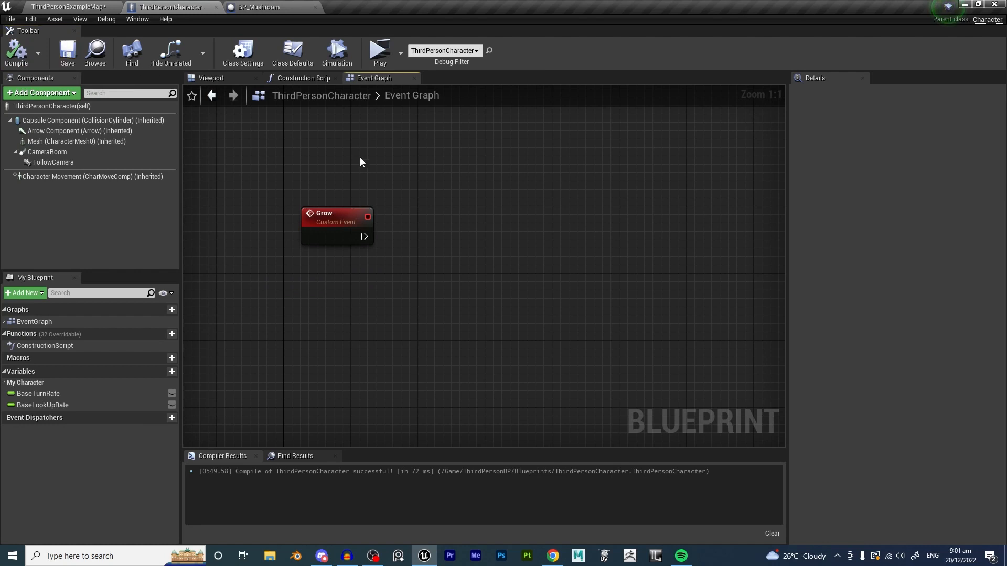
drag(338, 218, 329, 226)
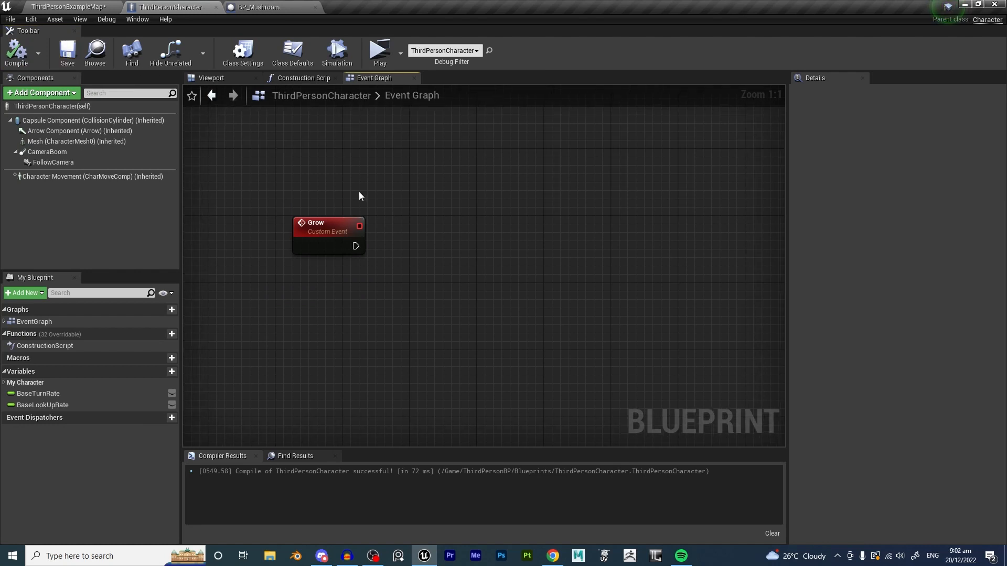
click(77, 141)
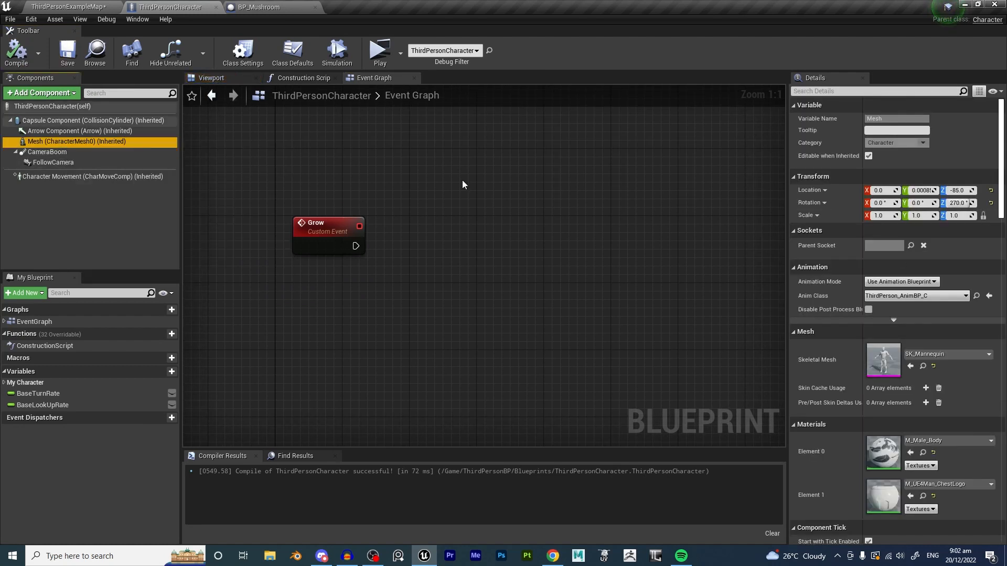
Scale the character mesh to 0.5 at Z -45, shrink the capsule radius, compile and play-test.
click(95, 120)
text(0.5)
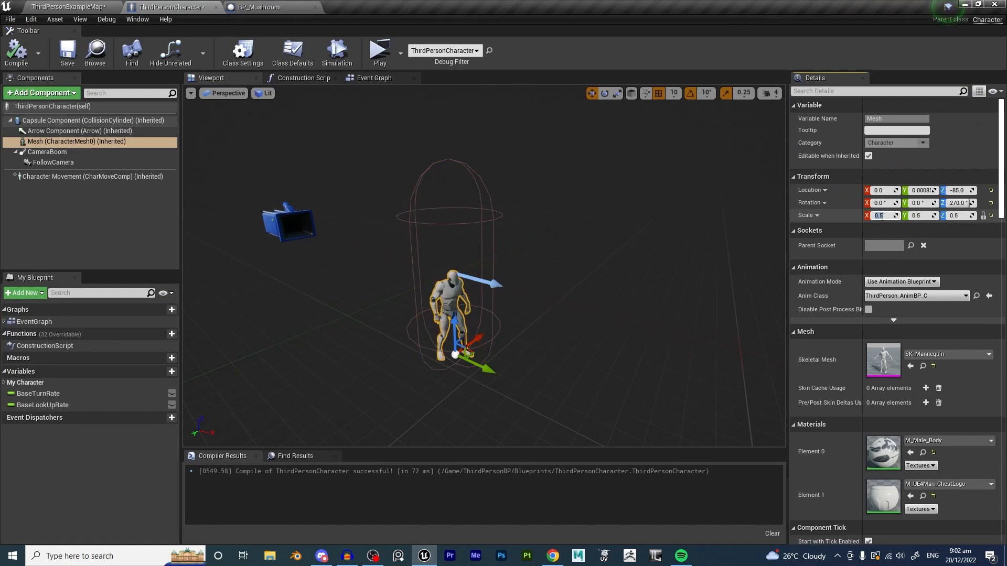
click(94, 120)
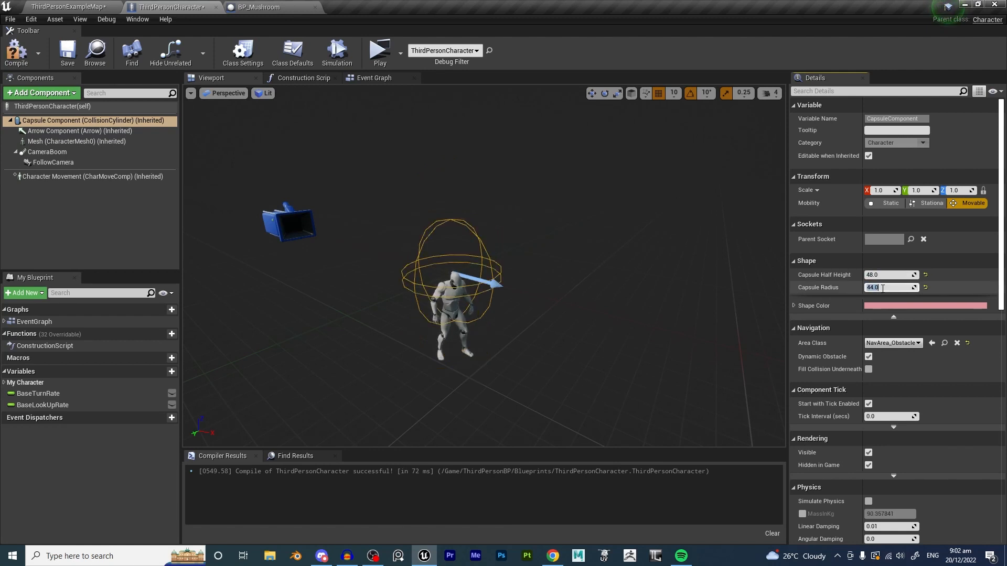
click(76, 142)
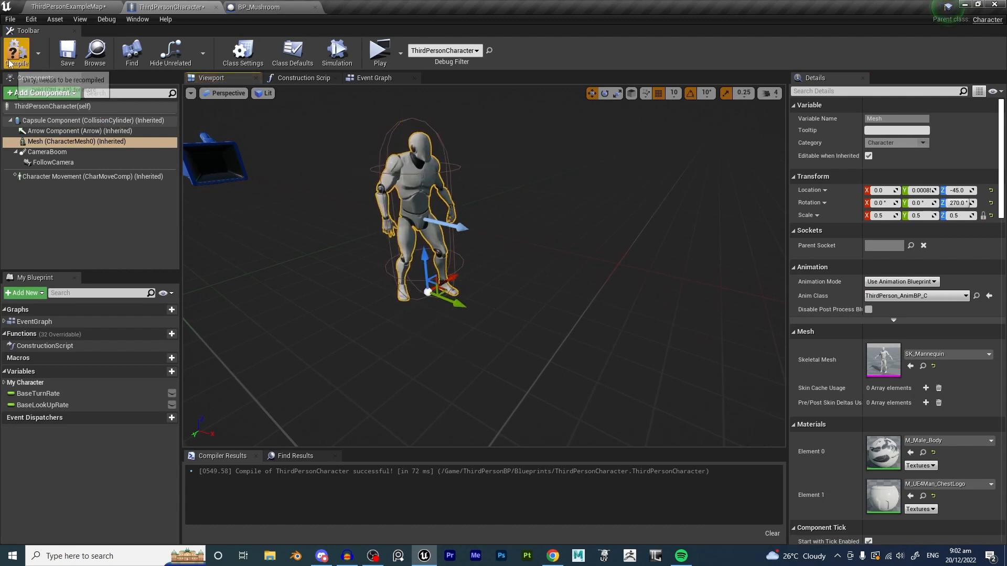
click(379, 52)
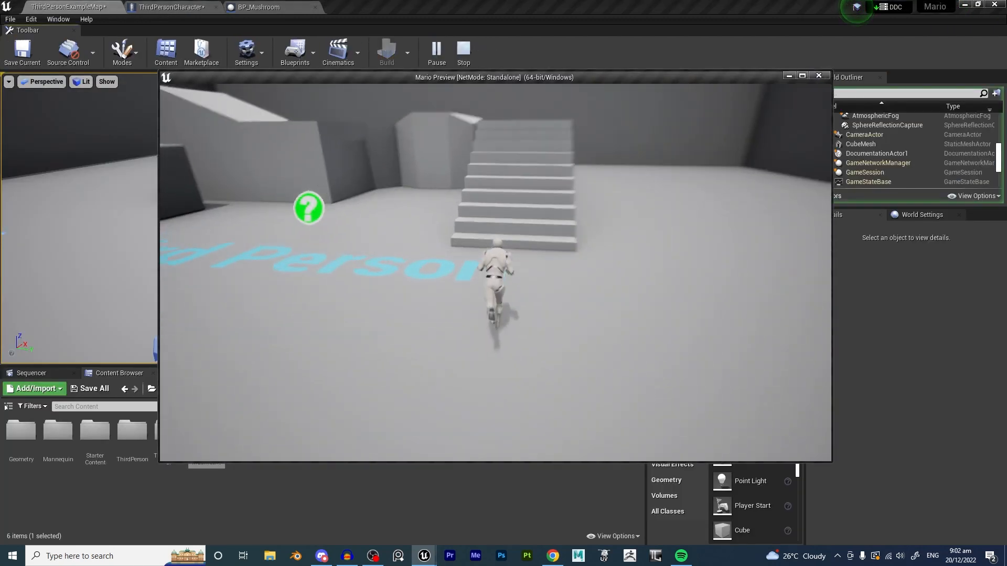
click(463, 53)
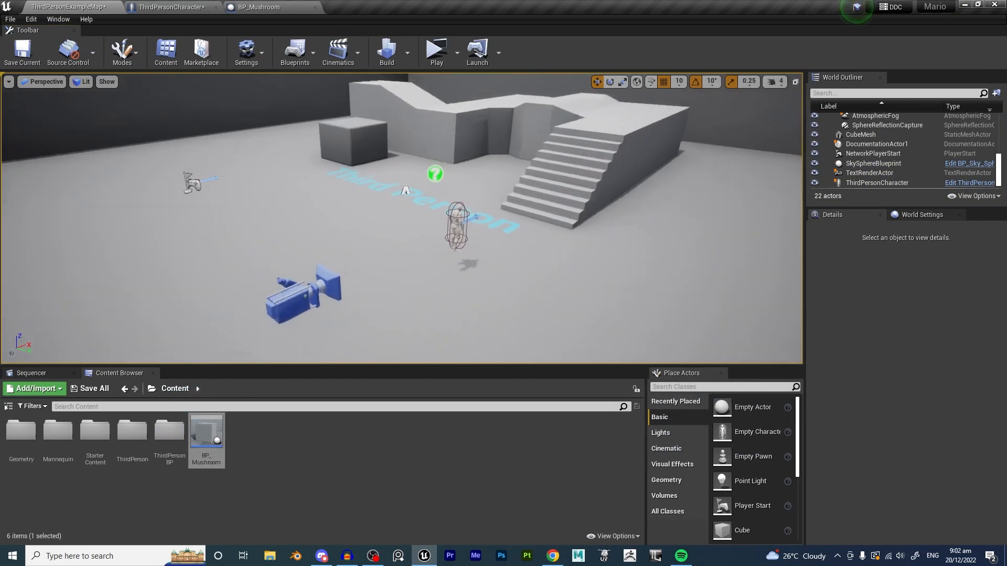
click(170, 7)
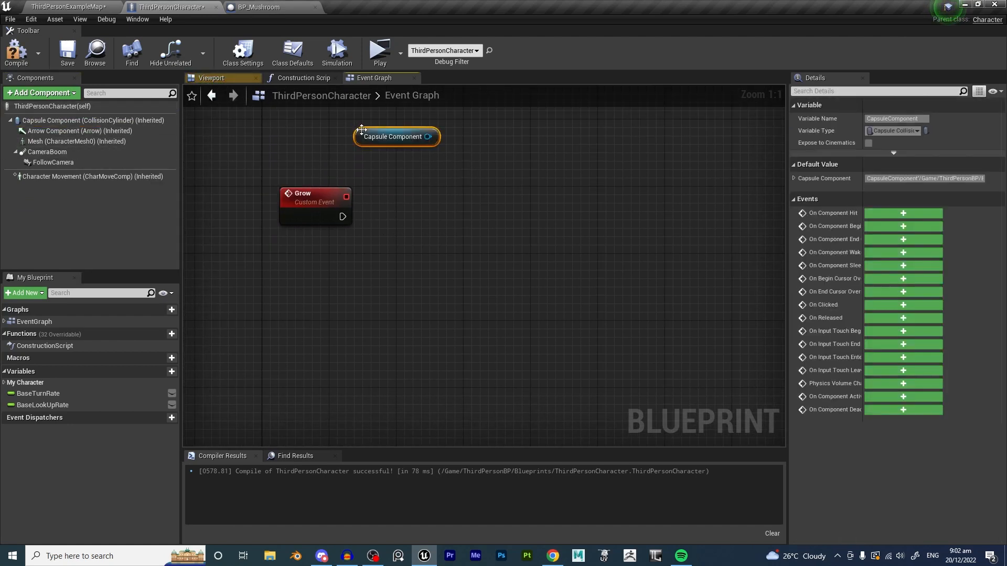
Wire Grow into Set World Scale 3D on the capsule with New Scale 2, 2, 2.
drag(395, 136, 315, 168)
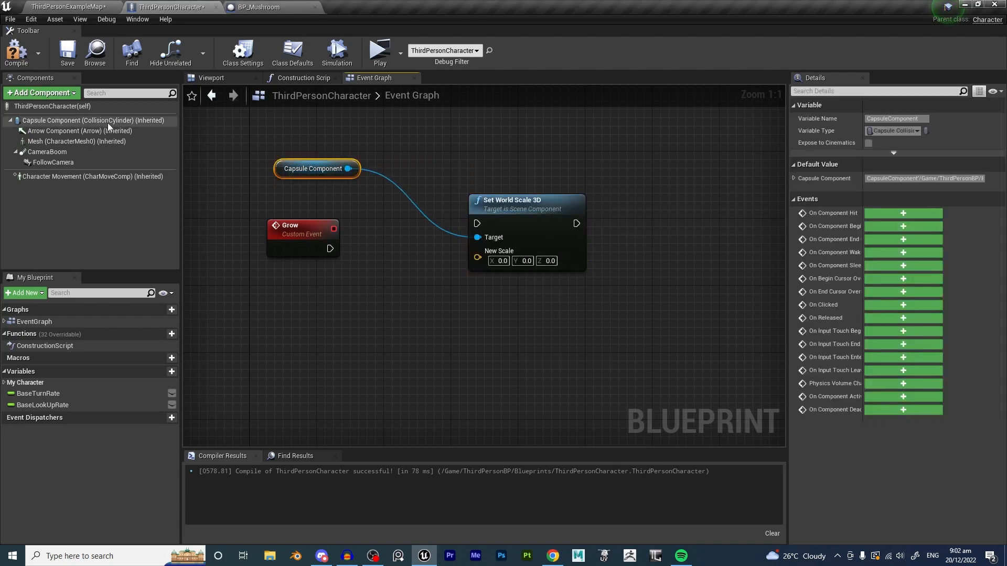
click(94, 120)
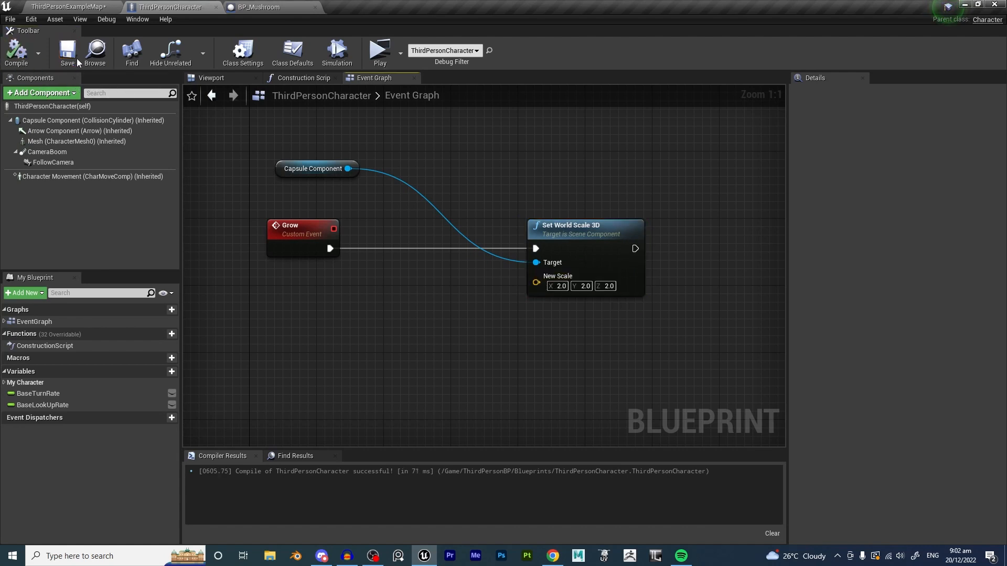
click(93, 120)
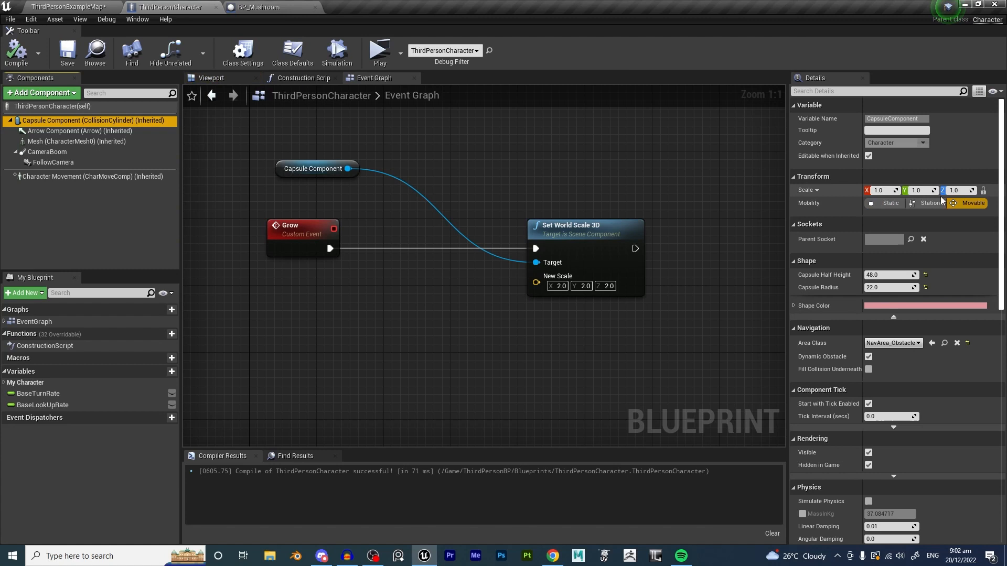
mouse_move(255, 6)
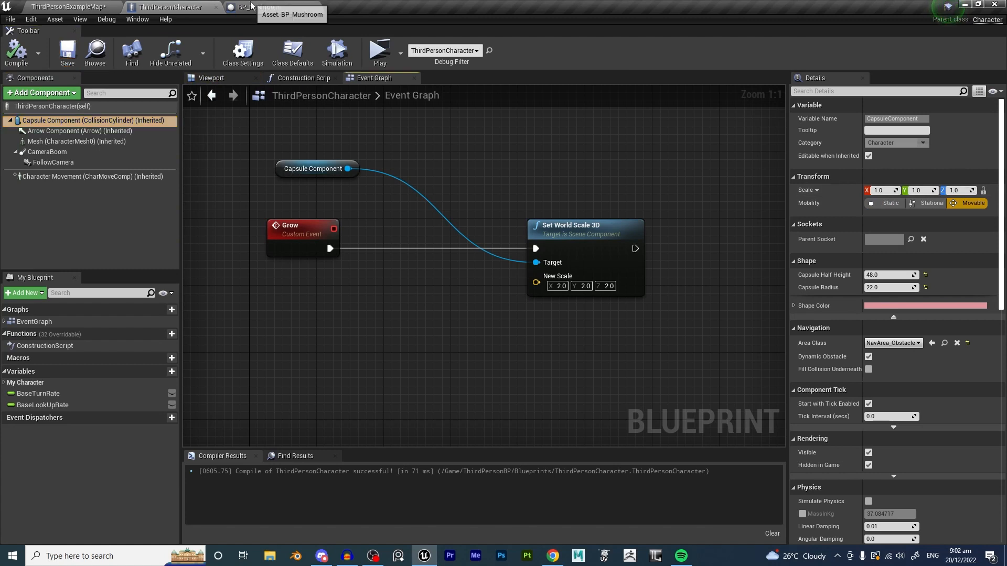
Place a BP_Mushroom in the level at Location Z 160 and play-test it.
click(257, 7)
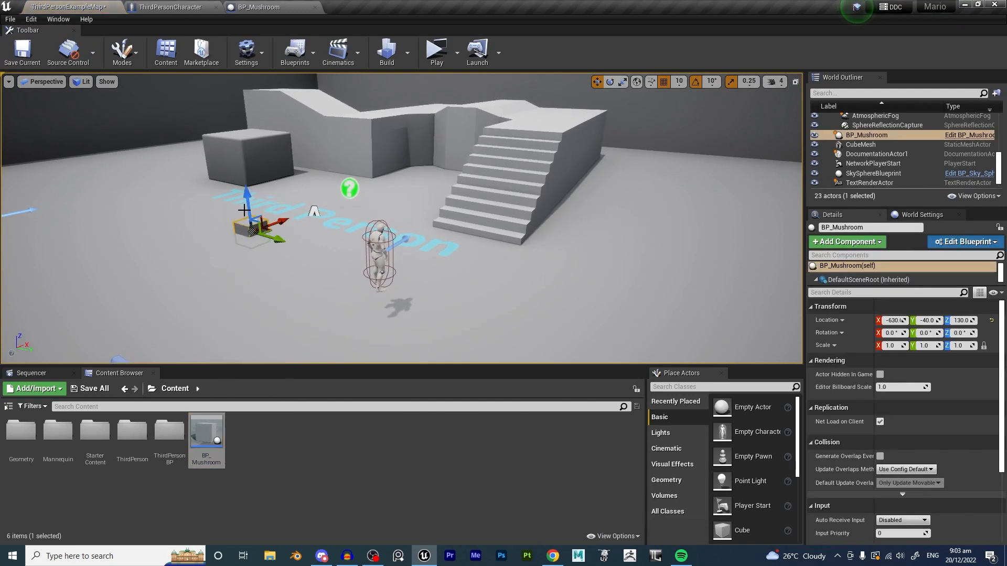
mouse_move(436, 51)
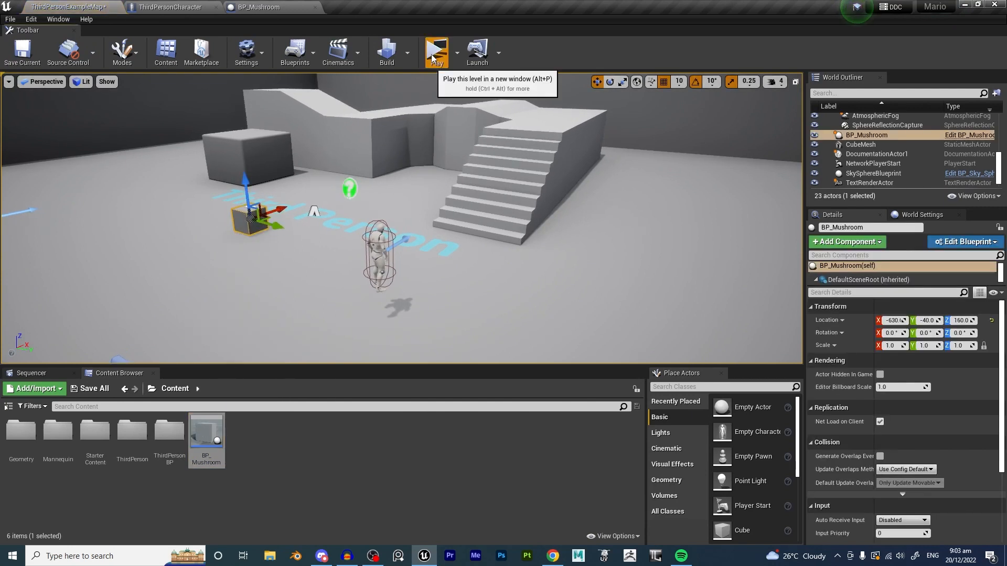
click(436, 52)
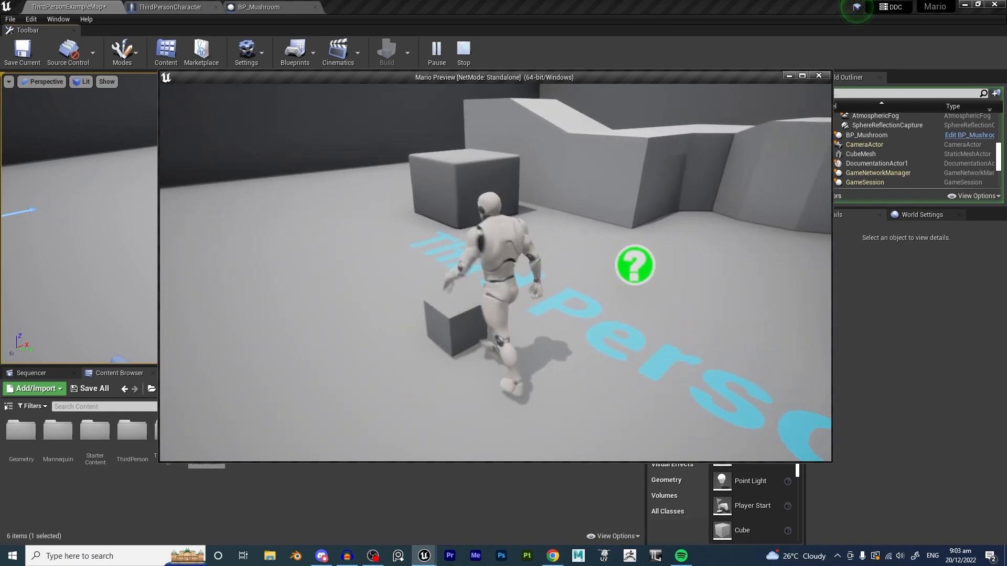
click(463, 53)
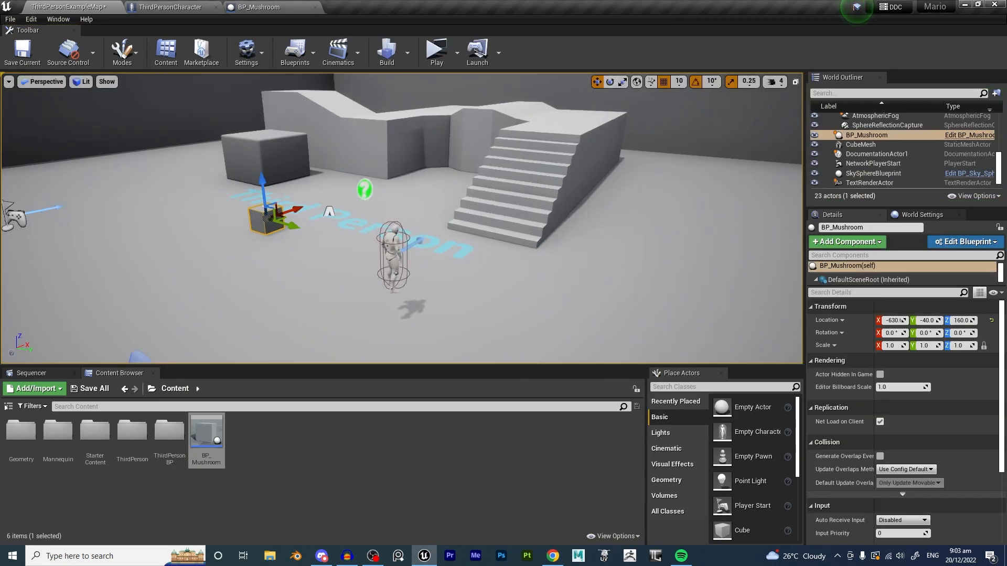
click(168, 7)
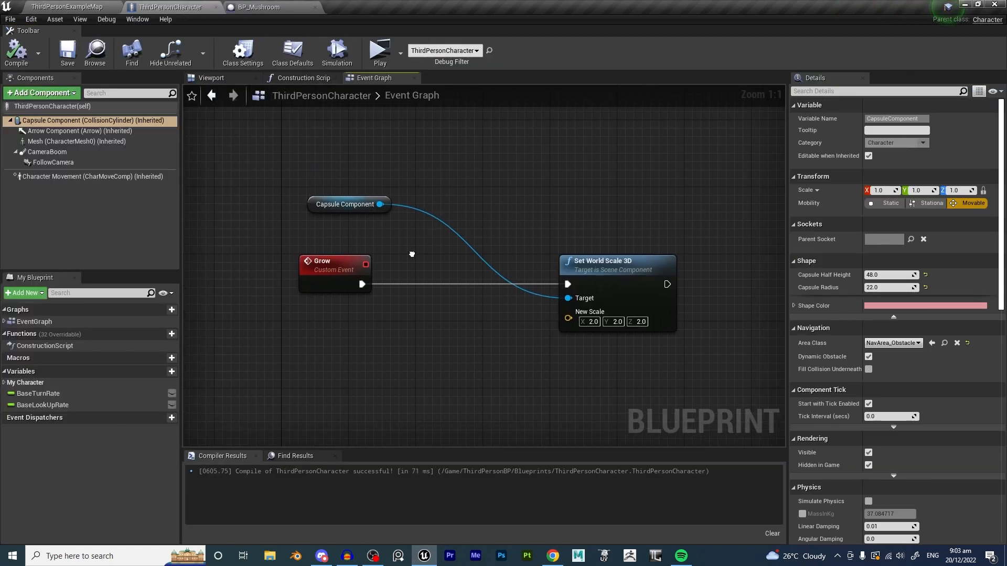
mouse_move(360, 202)
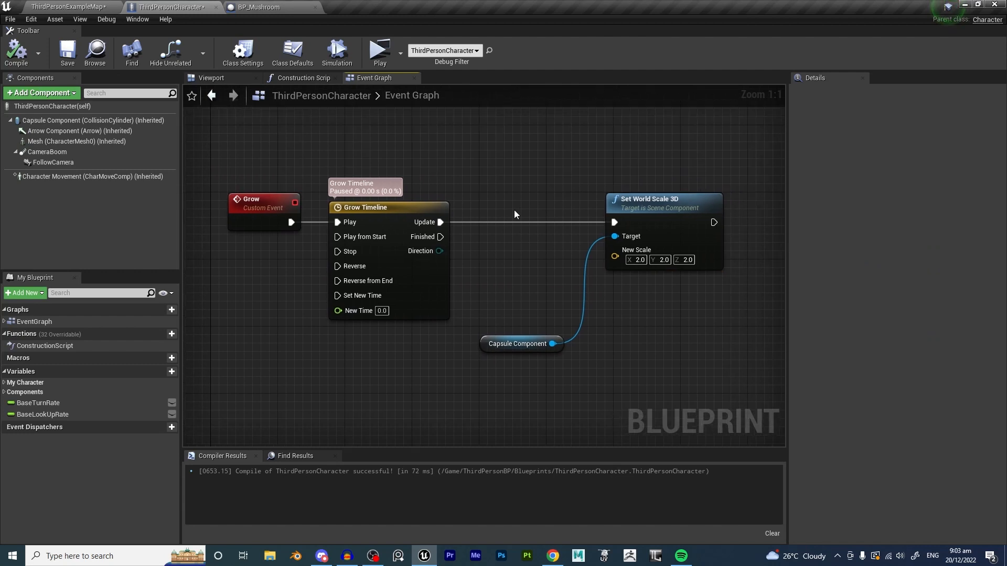
Key the Grow timeline curve at time 0 value 1 and time 1 value 2.
double_click(365, 206)
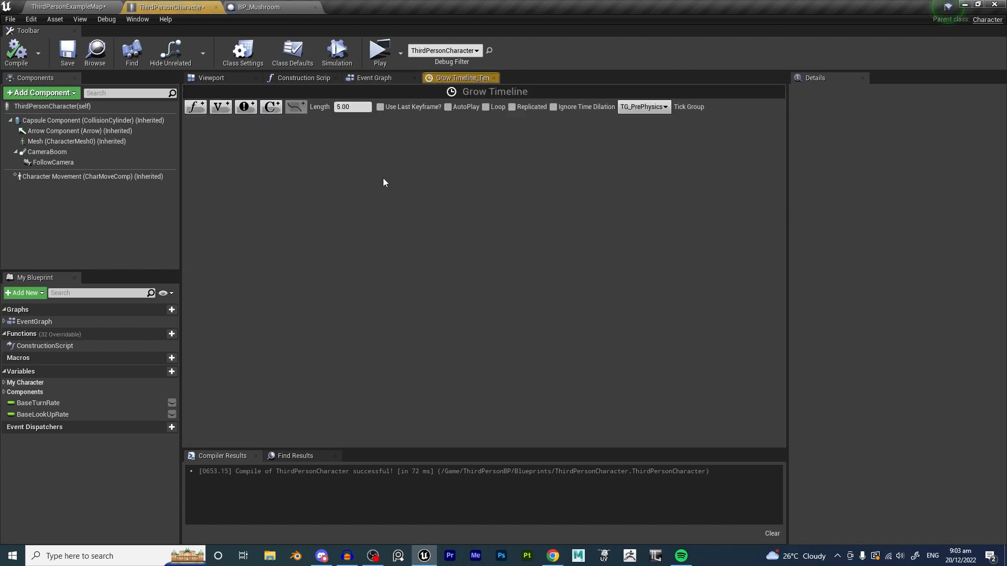
mouse_move(220, 106)
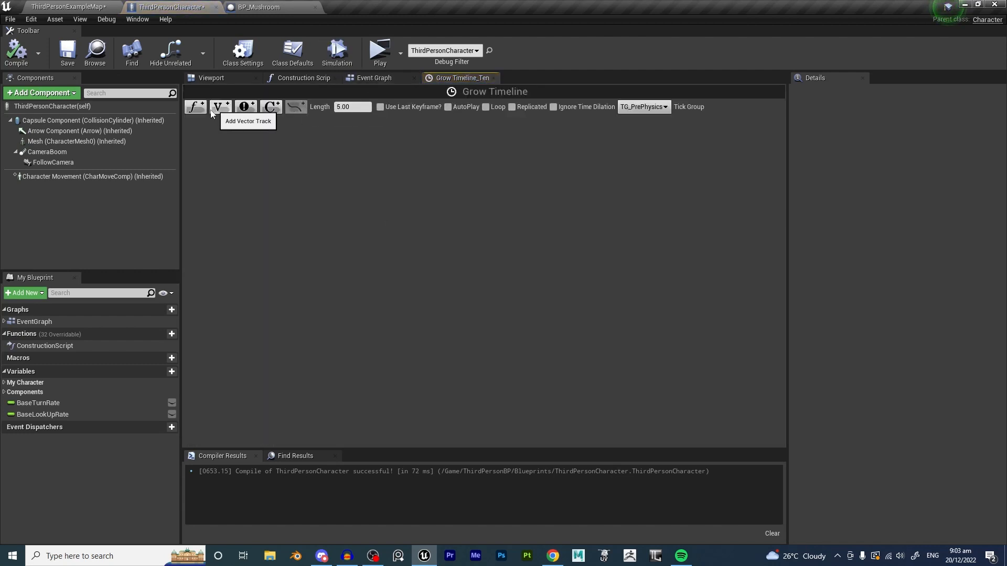
click(195, 107)
text(Grow)
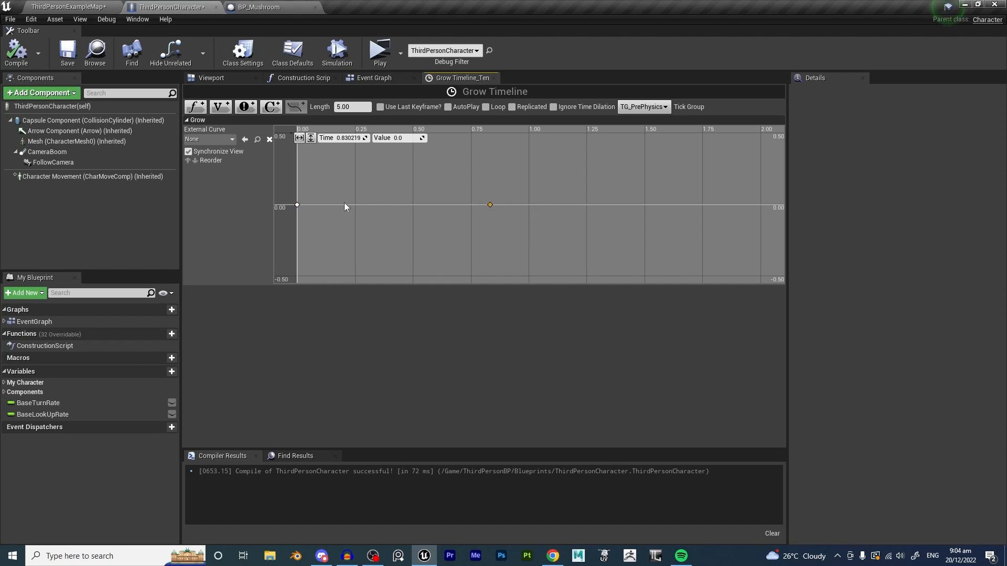
click(297, 205)
text(1)
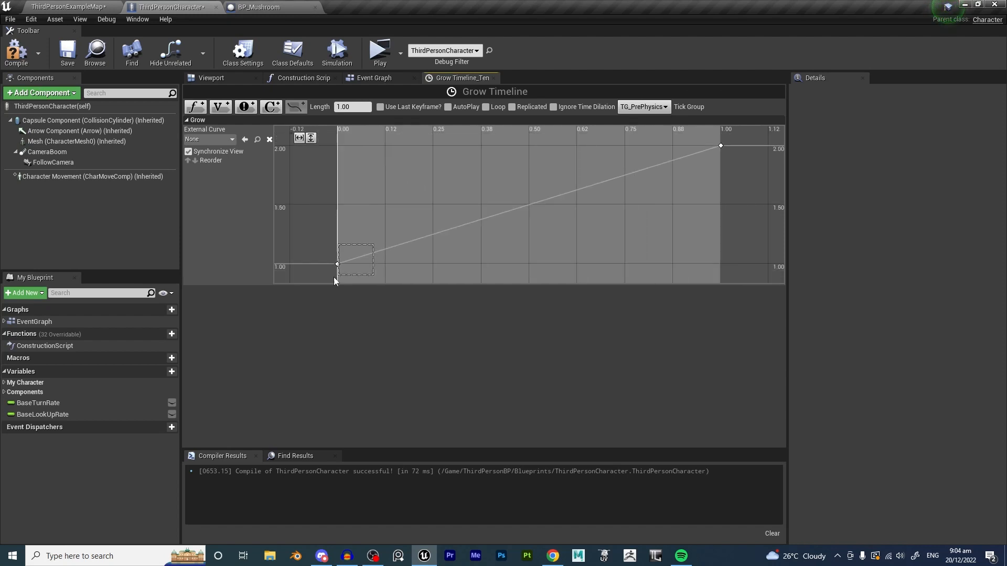
click(337, 265)
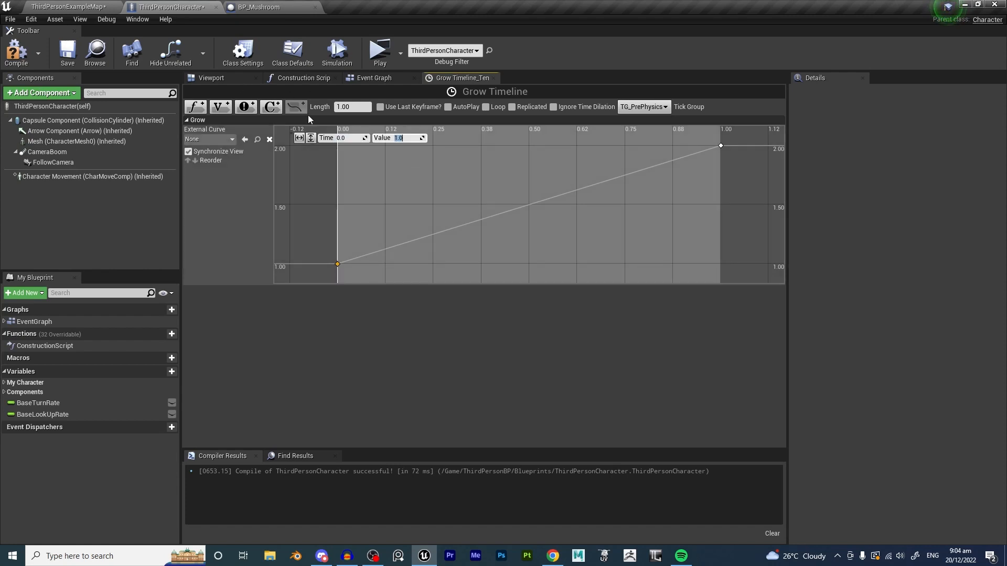
click(93, 120)
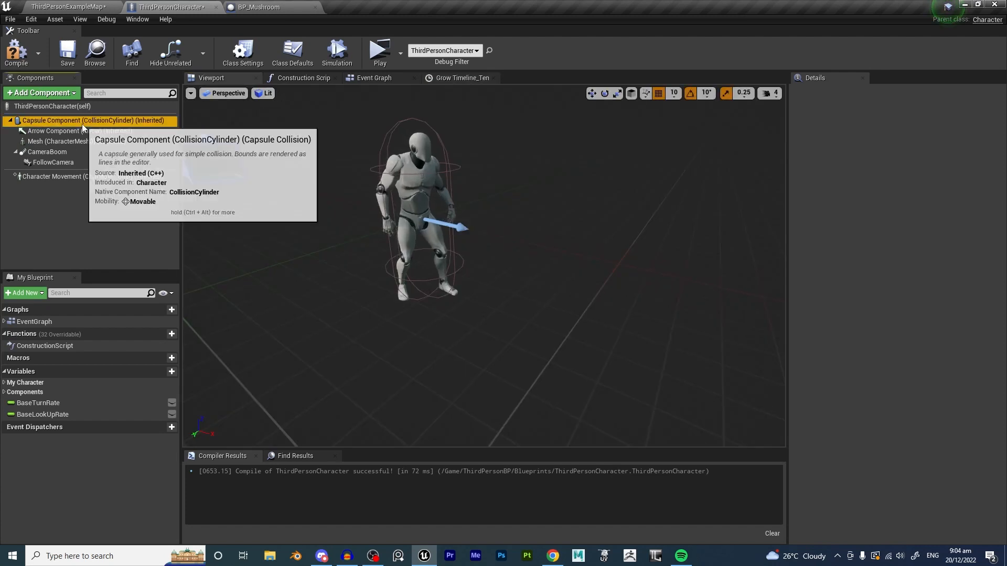
click(93, 120)
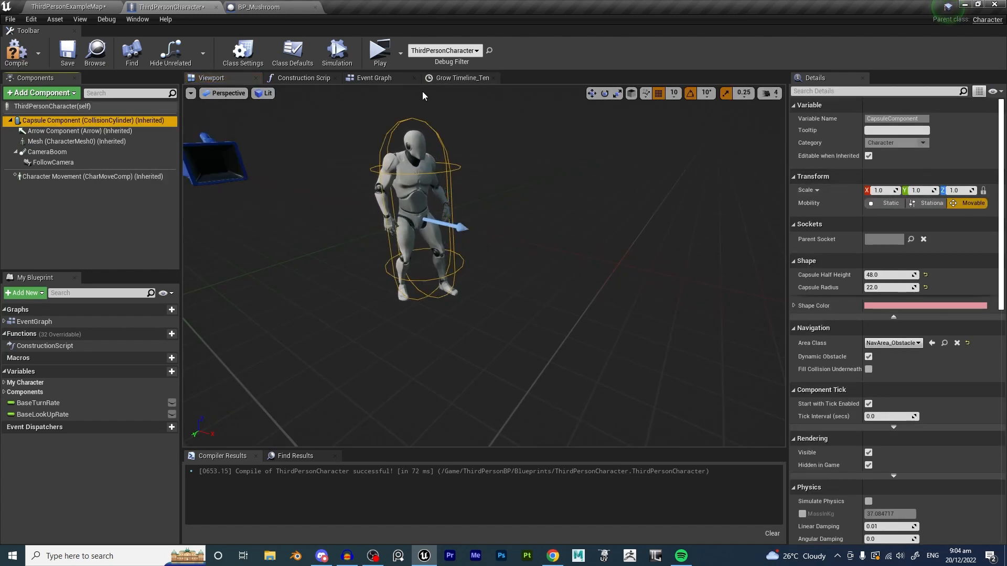
click(464, 77)
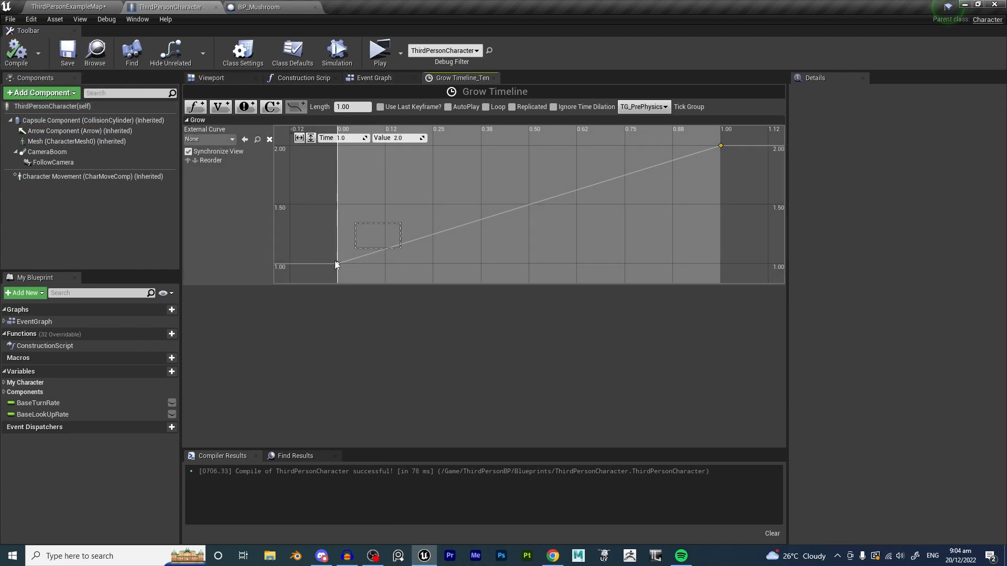
click(374, 77)
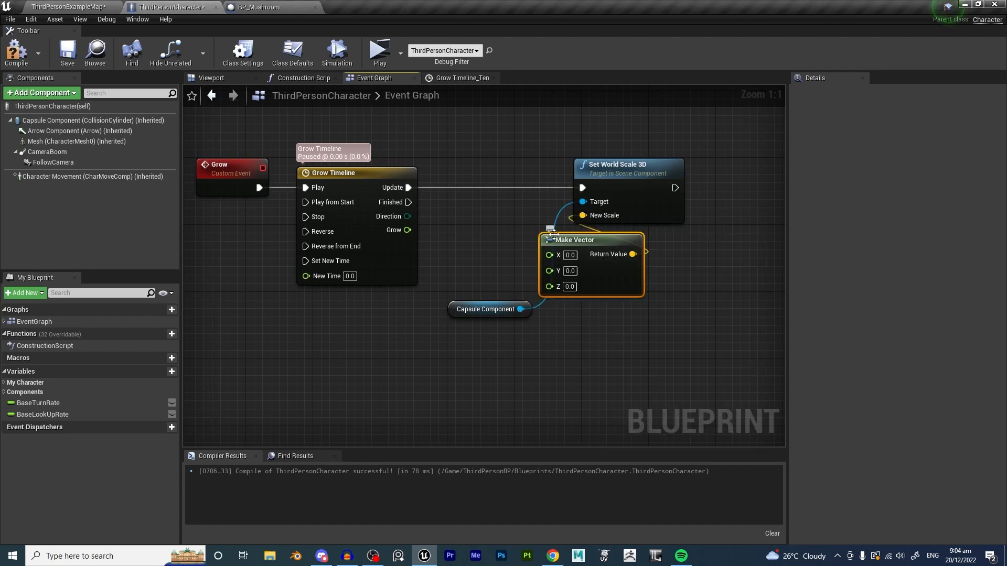
Feed Grow into Make Vector X, Y, Z driving New Scale, then return to the level.
drag(574, 240, 474, 206)
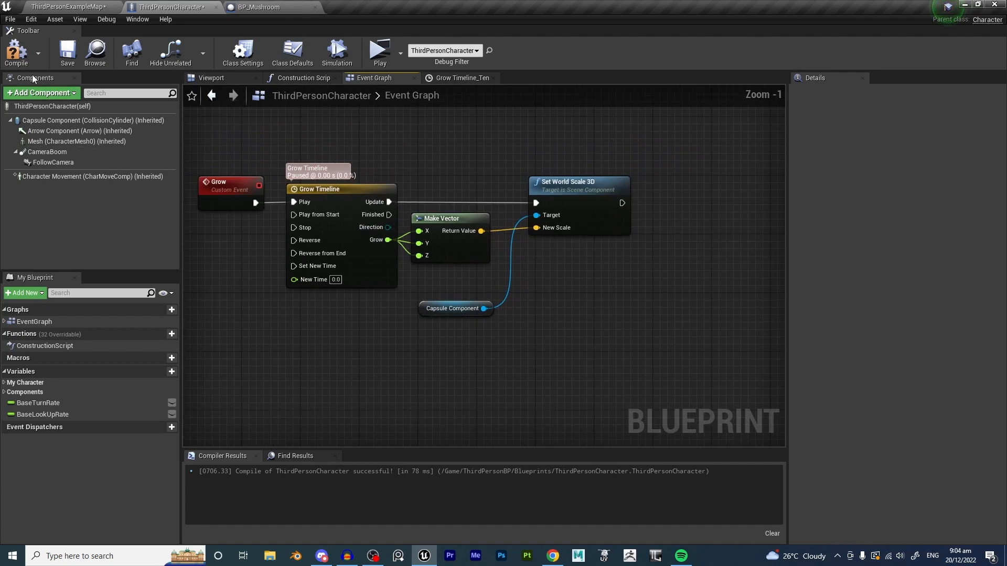
click(64, 6)
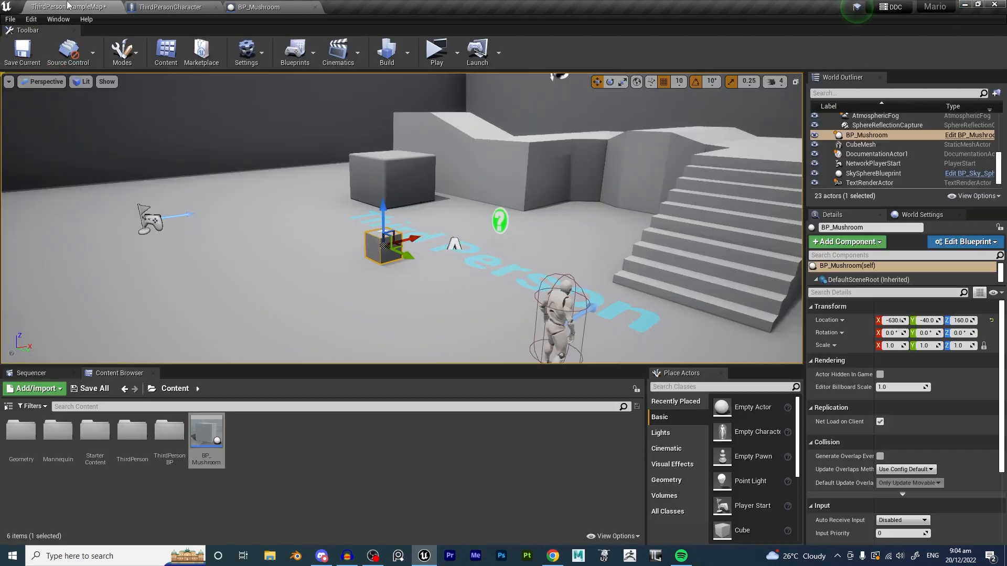
Add DestroyActor after the Grow call in BP_Mushroom's Event Graph.
click(435, 52)
text(de)
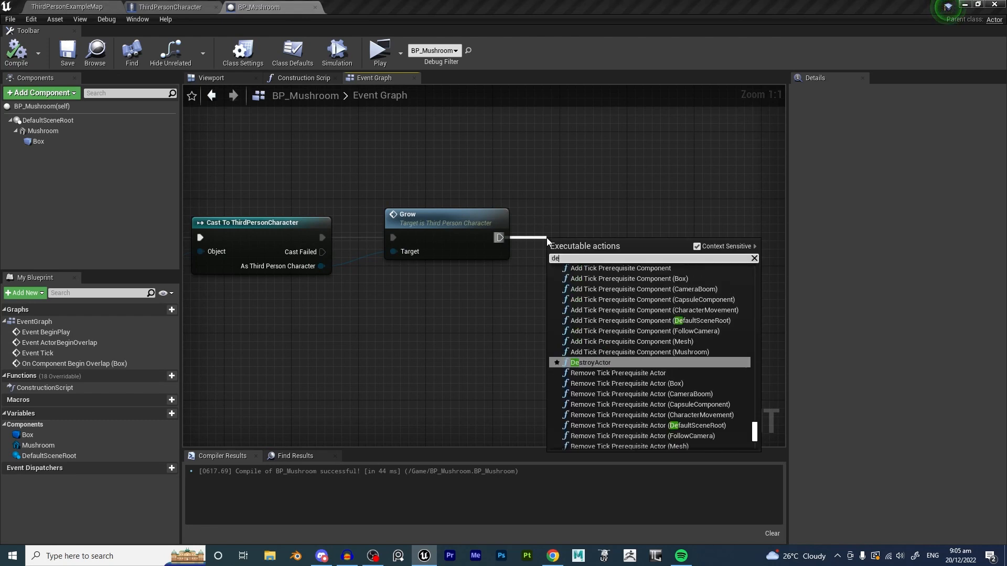
click(590, 363)
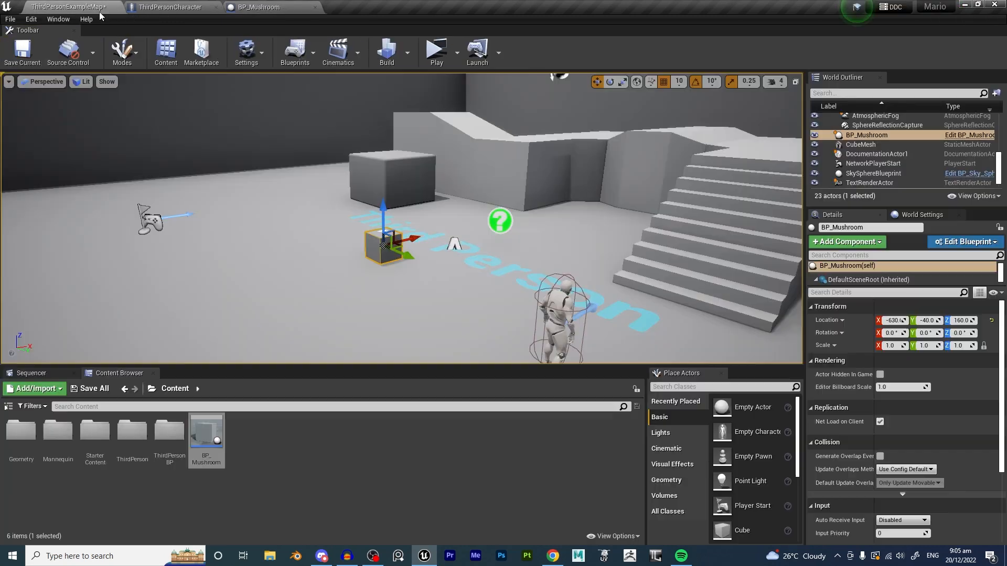
click(435, 52)
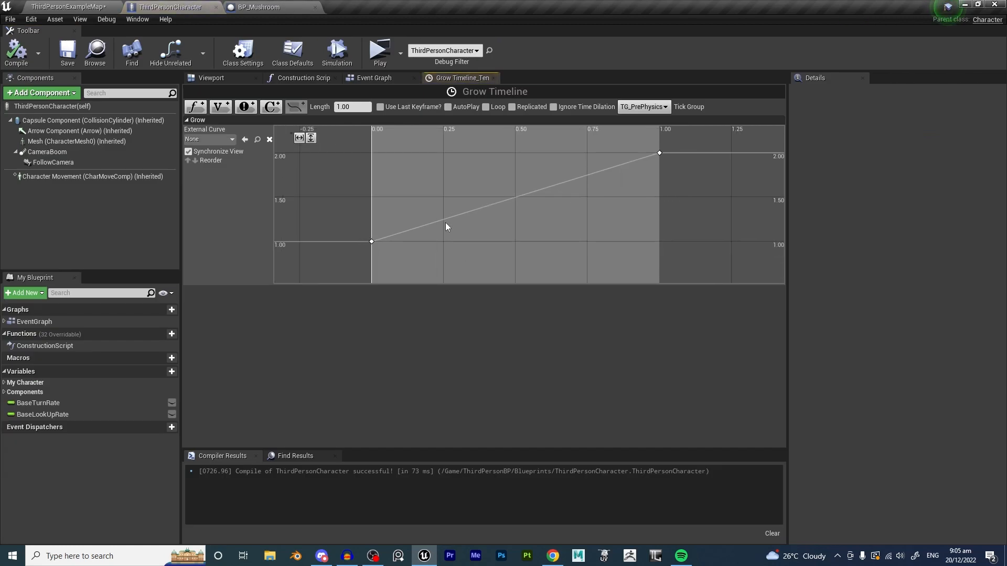
mouse_move(440, 223)
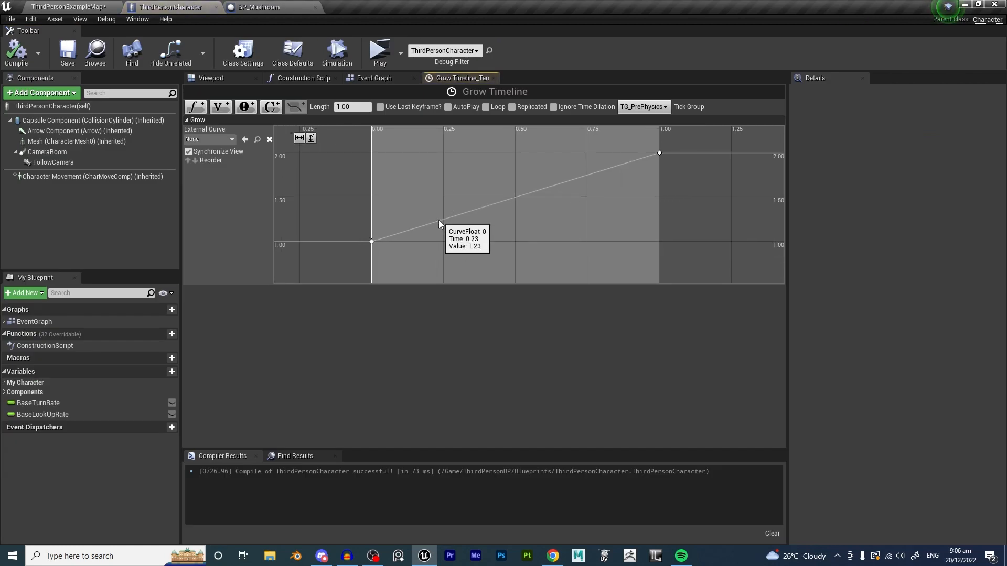
Add keys to the Grow curve forming a rise, dip, and peak near 2.13 at 0.83.
click(551, 186)
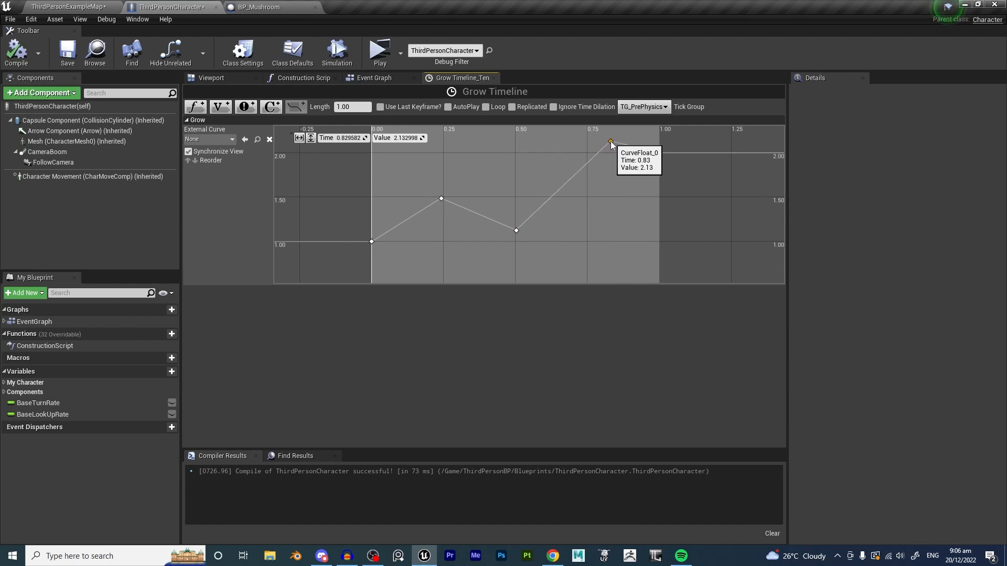
click(67, 53)
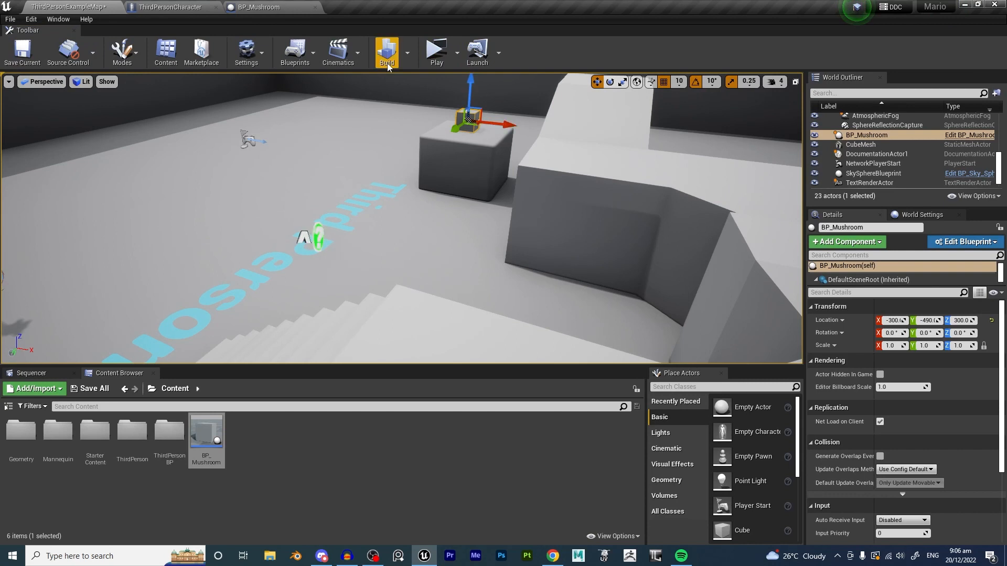
Play-test the level with BP_Mushroom beside the stairs, then stop.
click(435, 53)
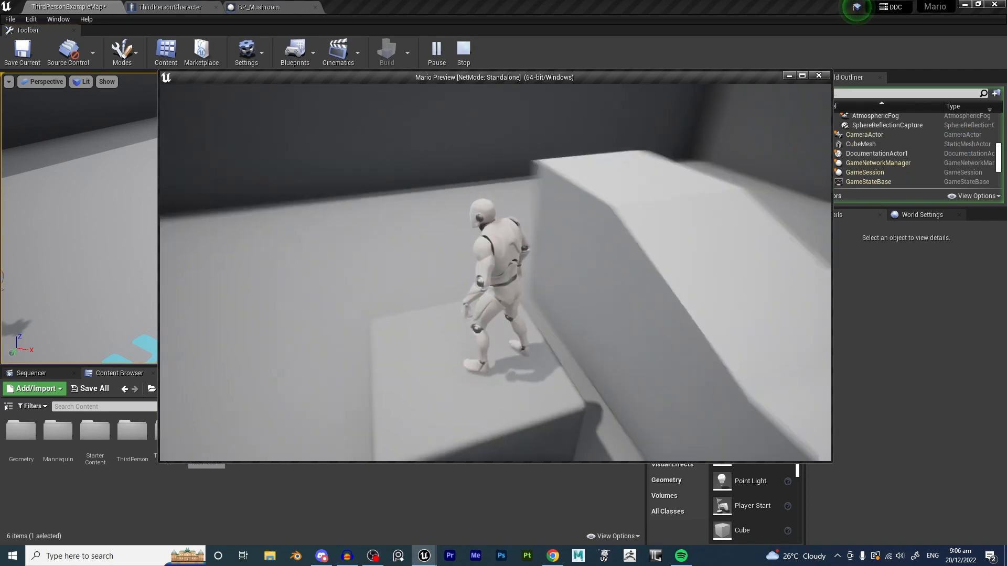
click(464, 53)
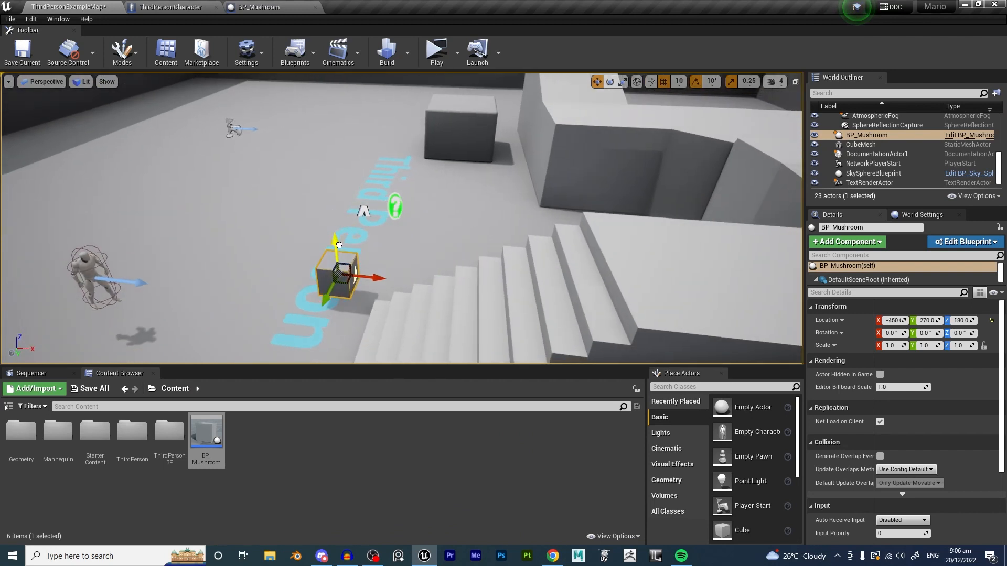
click(435, 51)
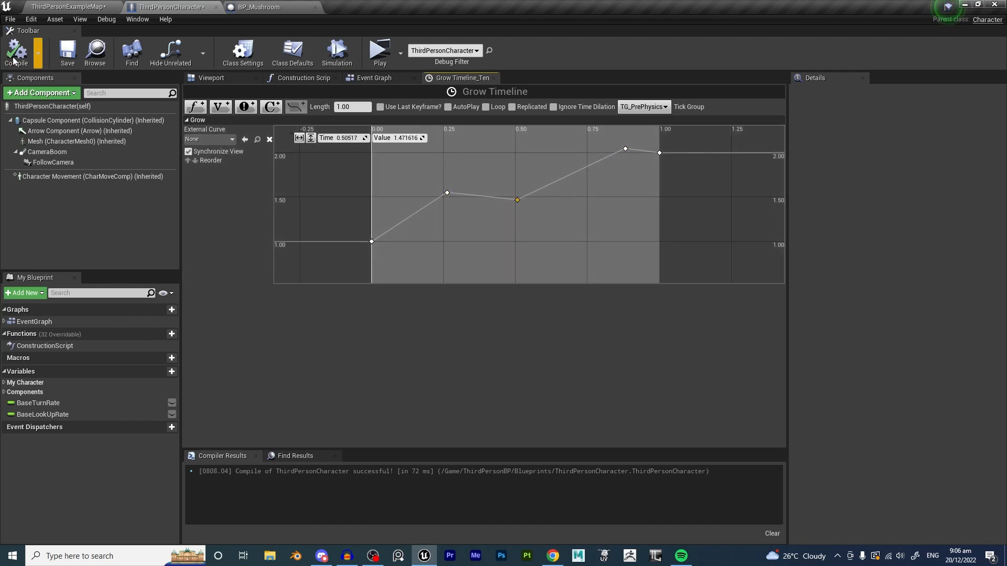
Recompile the character with the dip at 1.47 and run another play-test.
click(380, 52)
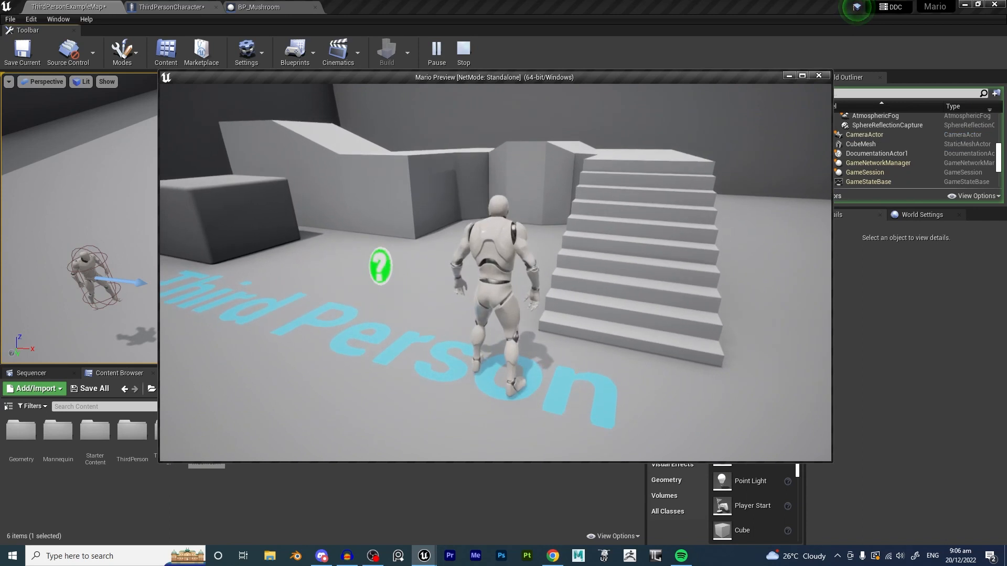
click(463, 53)
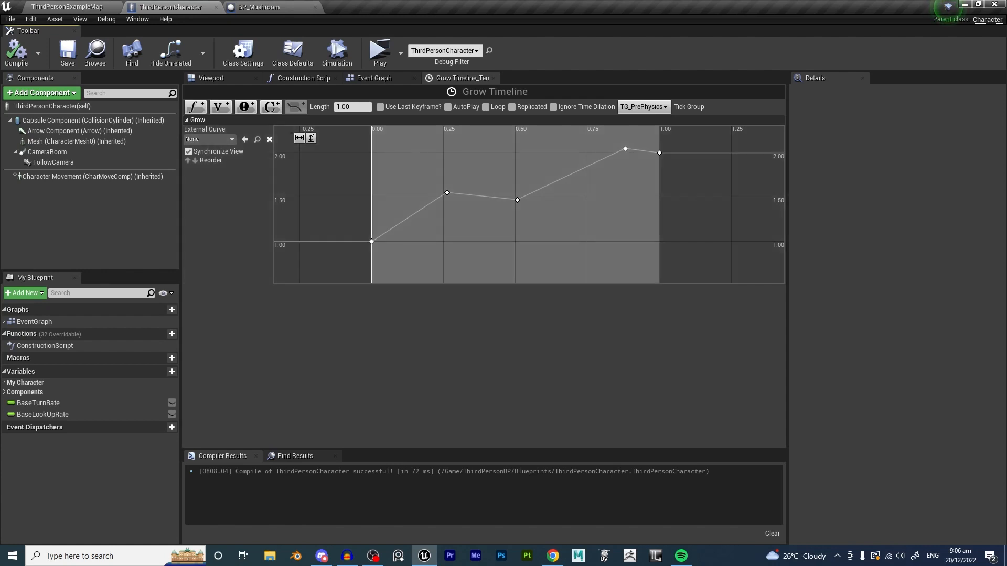
Open ThirdPersonCharacter's Viewport tab to see the mannequin and capsule.
click(66, 6)
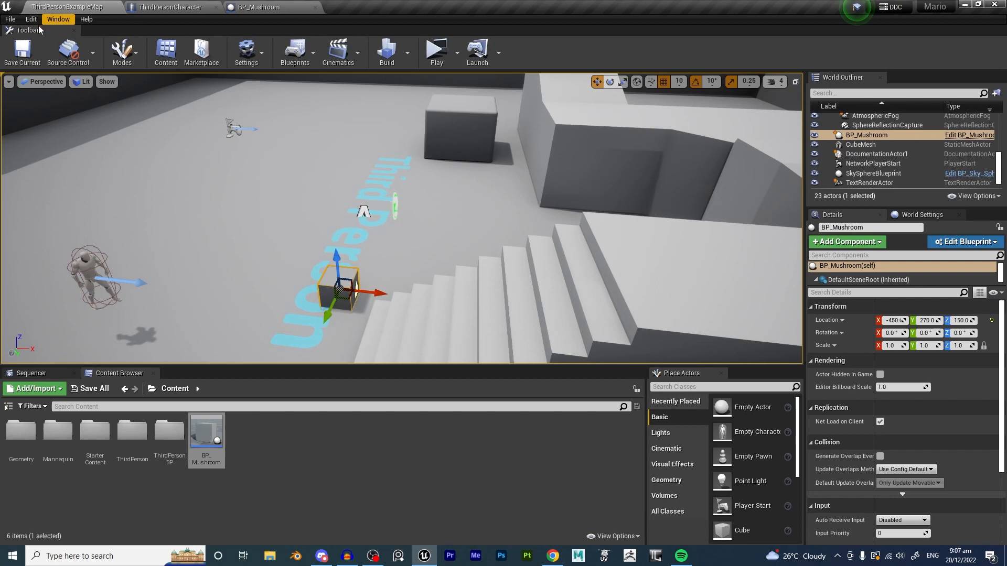
click(257, 7)
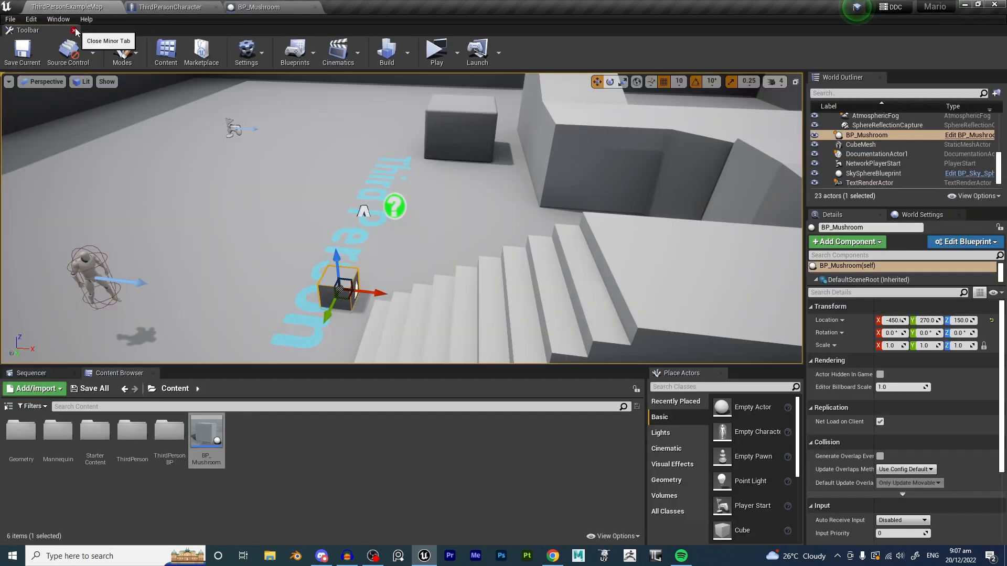
mouse_move(68, 51)
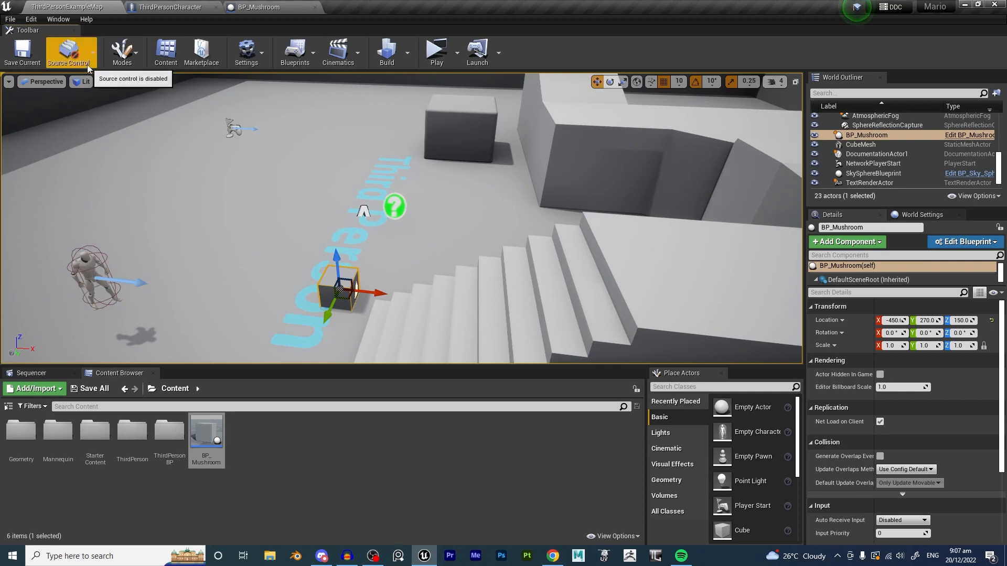
click(170, 6)
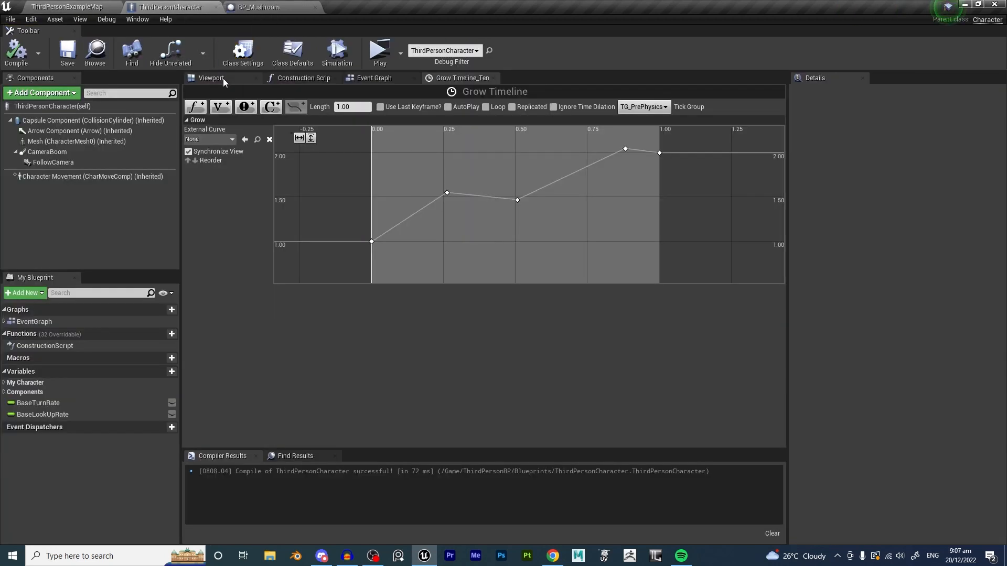
click(211, 78)
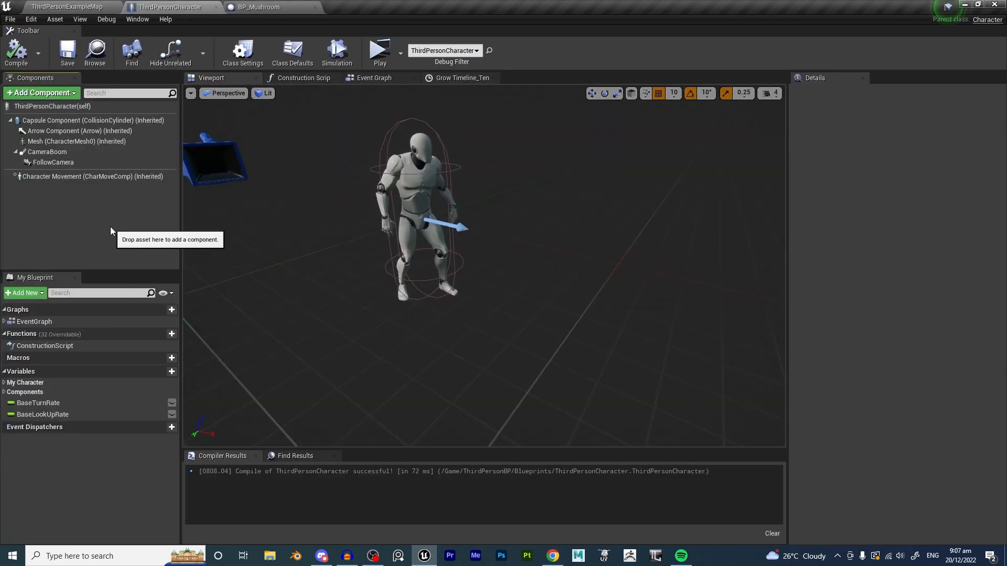